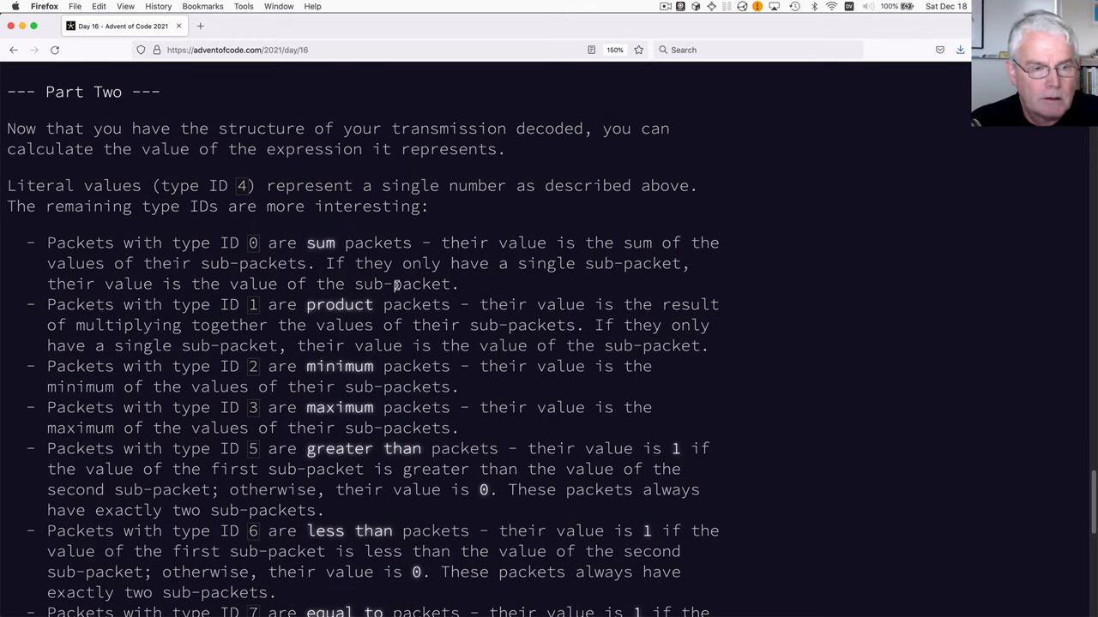
Scroll through the Part Two operator rules for type IDs 0 through 7 to the outermost-packet task
scroll(up, 3)
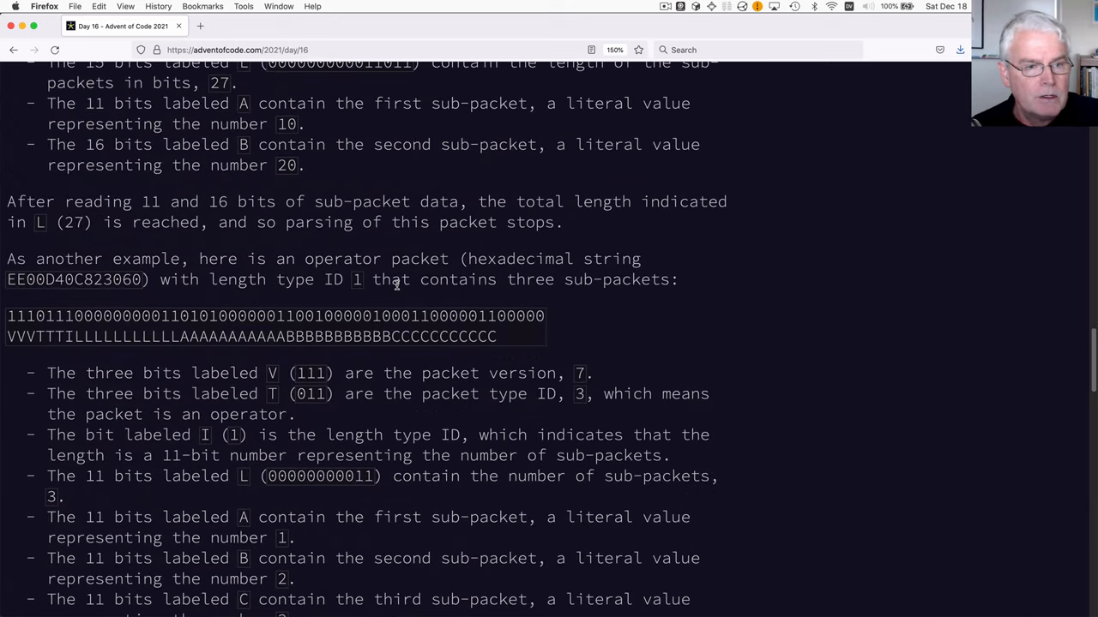
scroll(up, 3)
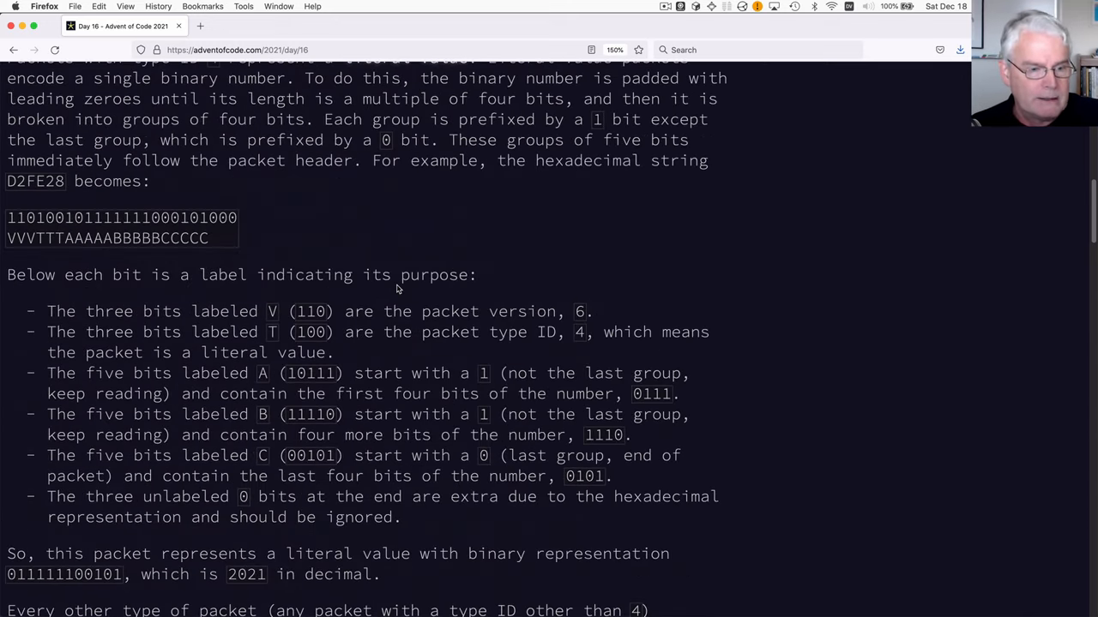
scroll(down, 3)
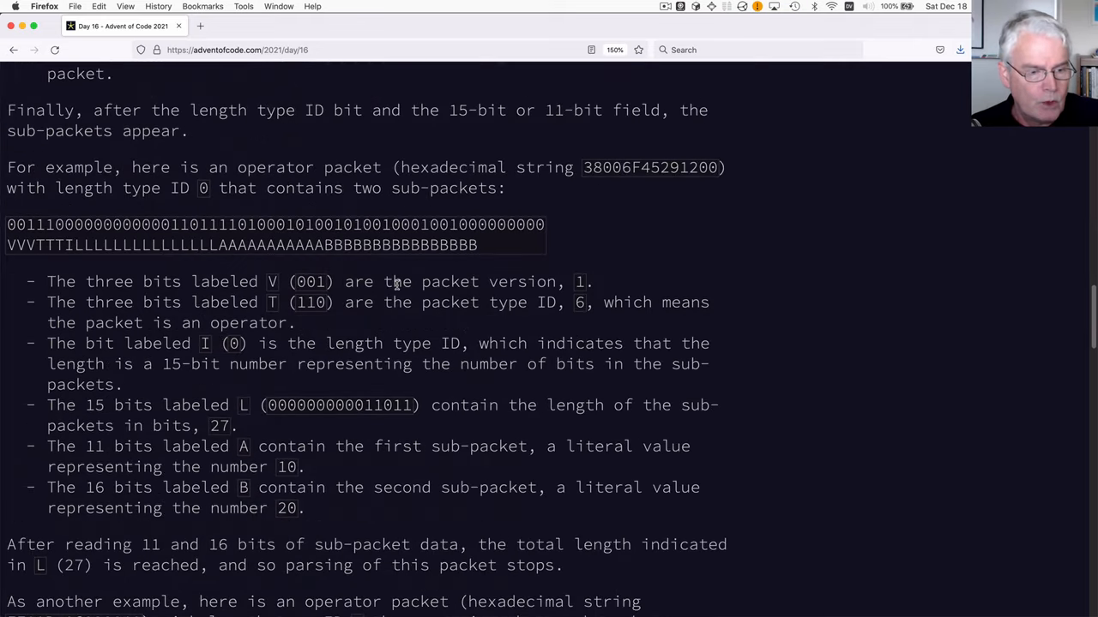
scroll(down, 3)
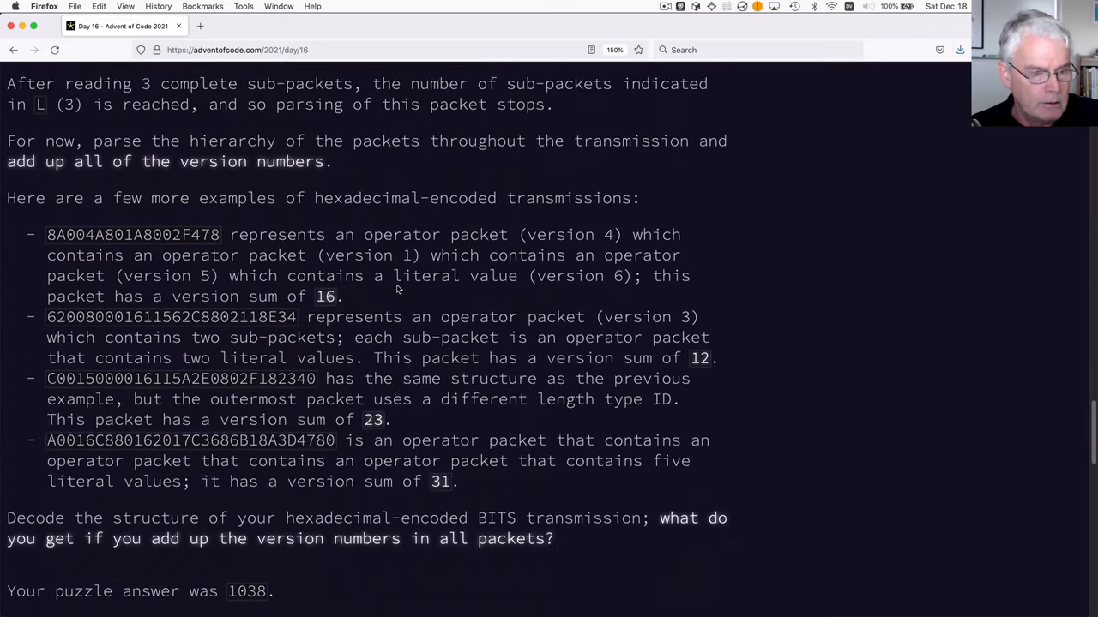
scroll(down, 3)
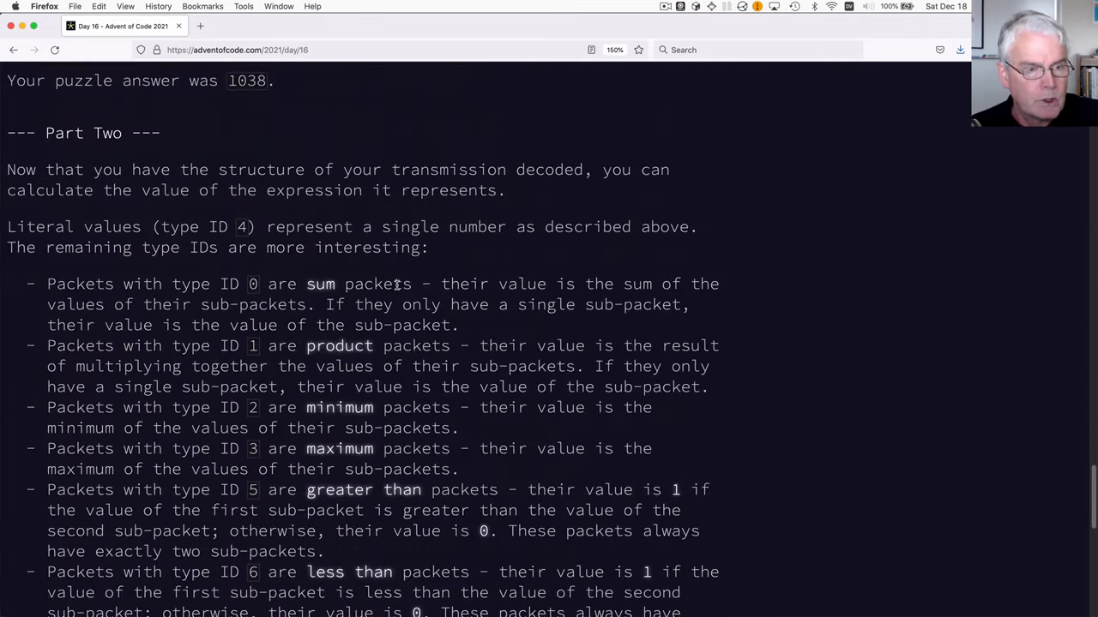
scroll(down, 3)
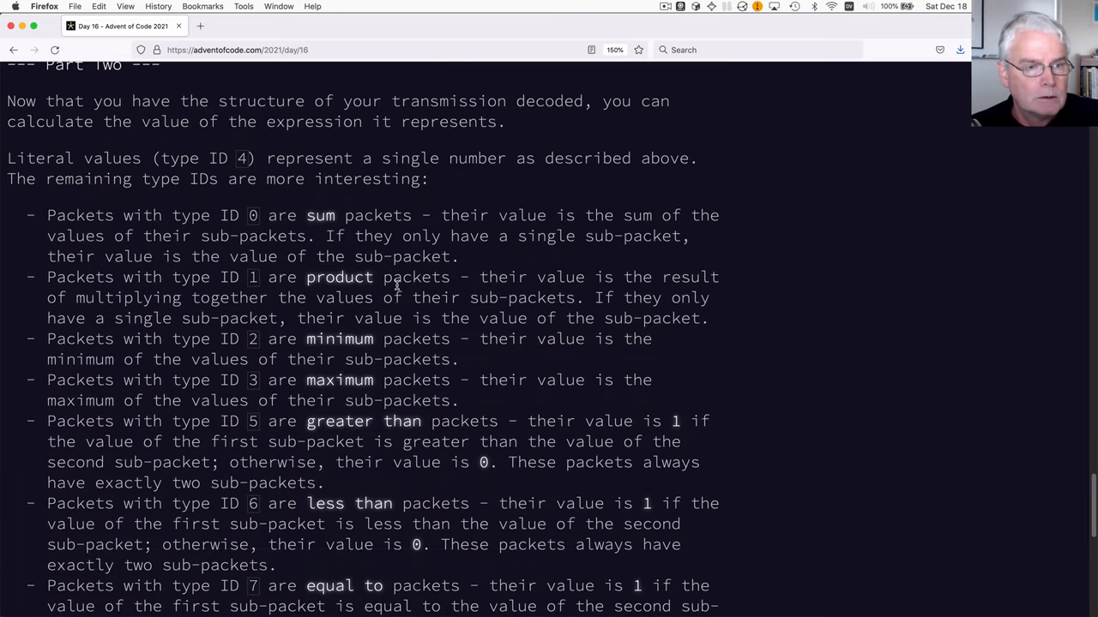
scroll(up, 3)
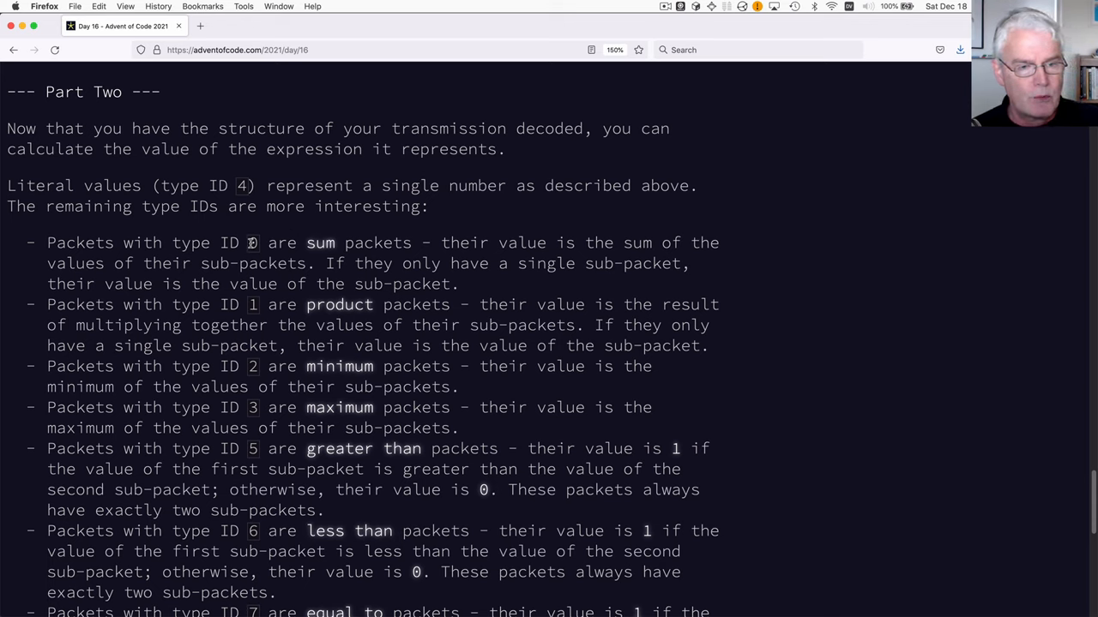
mouse_move(319, 243)
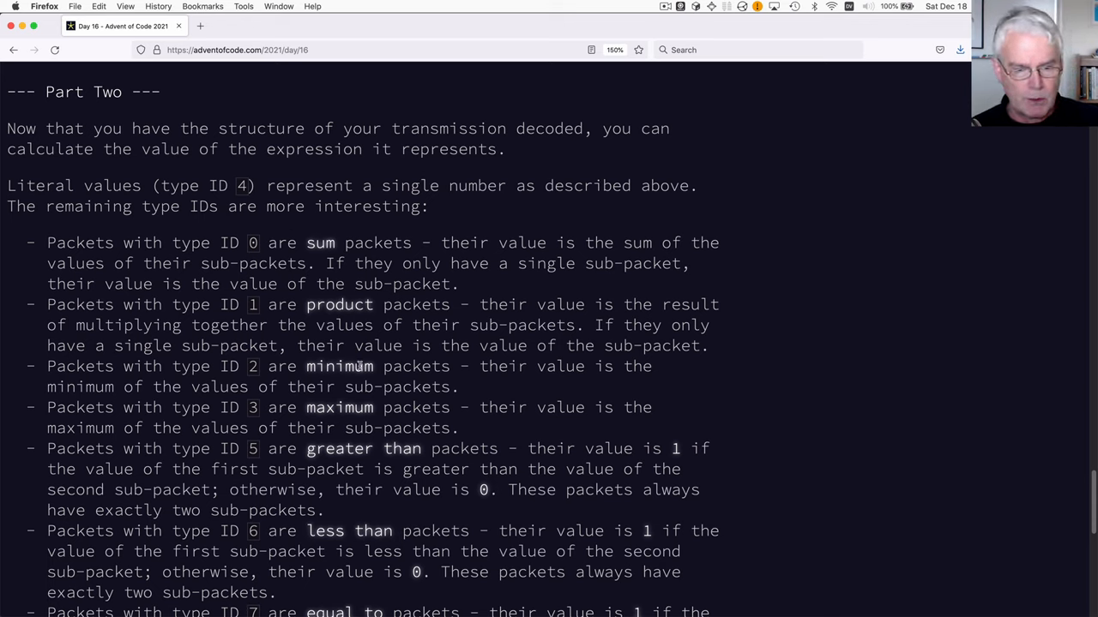
scroll(down, 3)
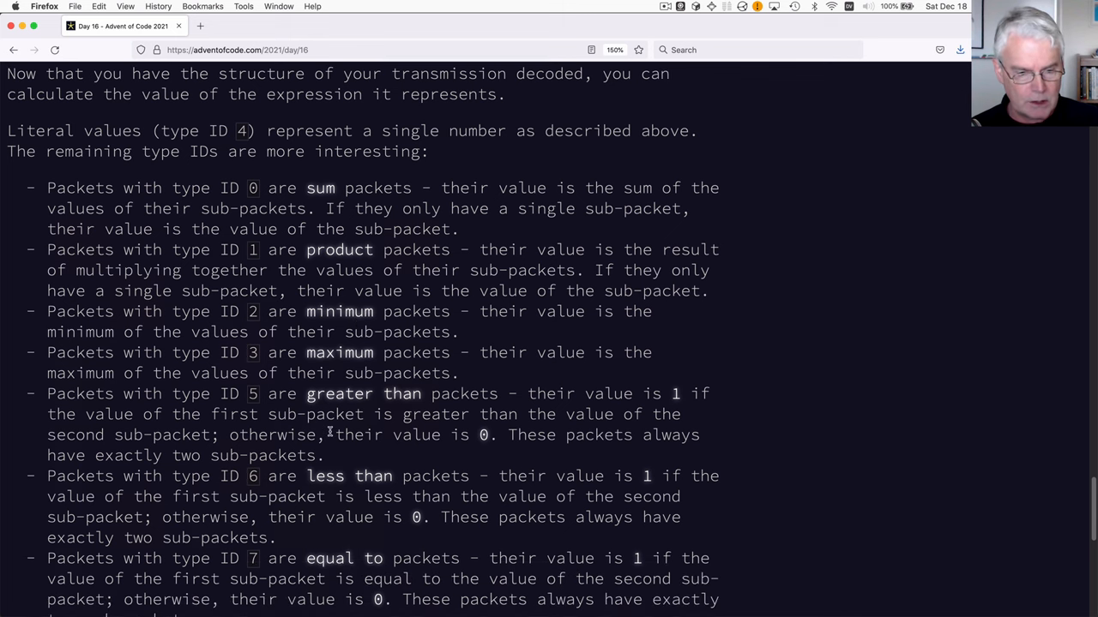
scroll(down, 3)
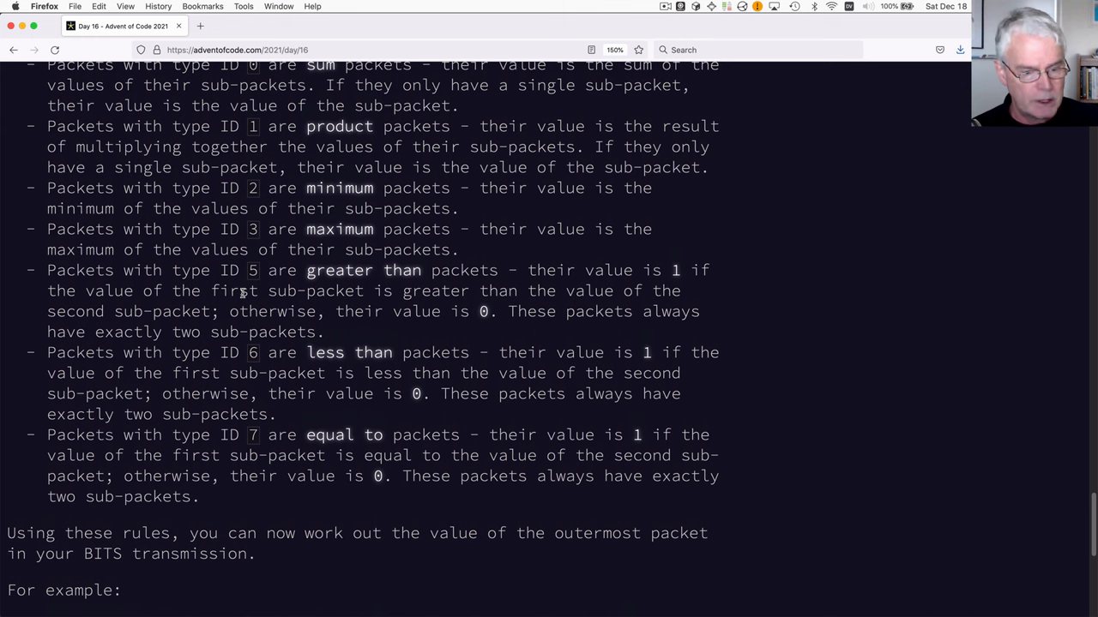
scroll(up, 3)
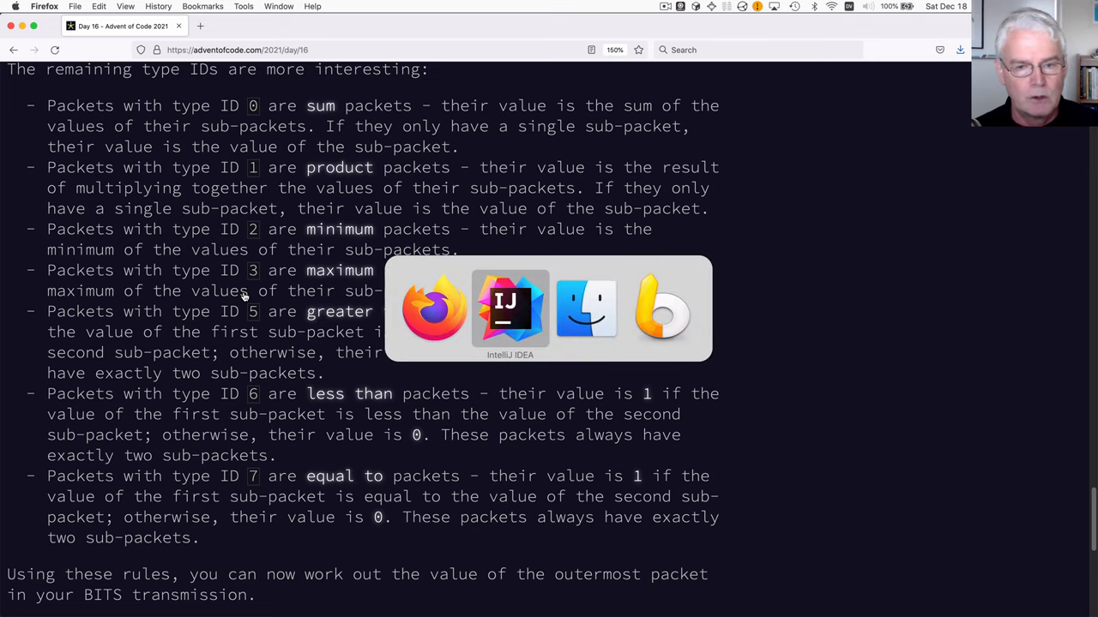
Bring the IntelliJ IDEA window forward showing the Repository Diff of day16.py
click(511, 309)
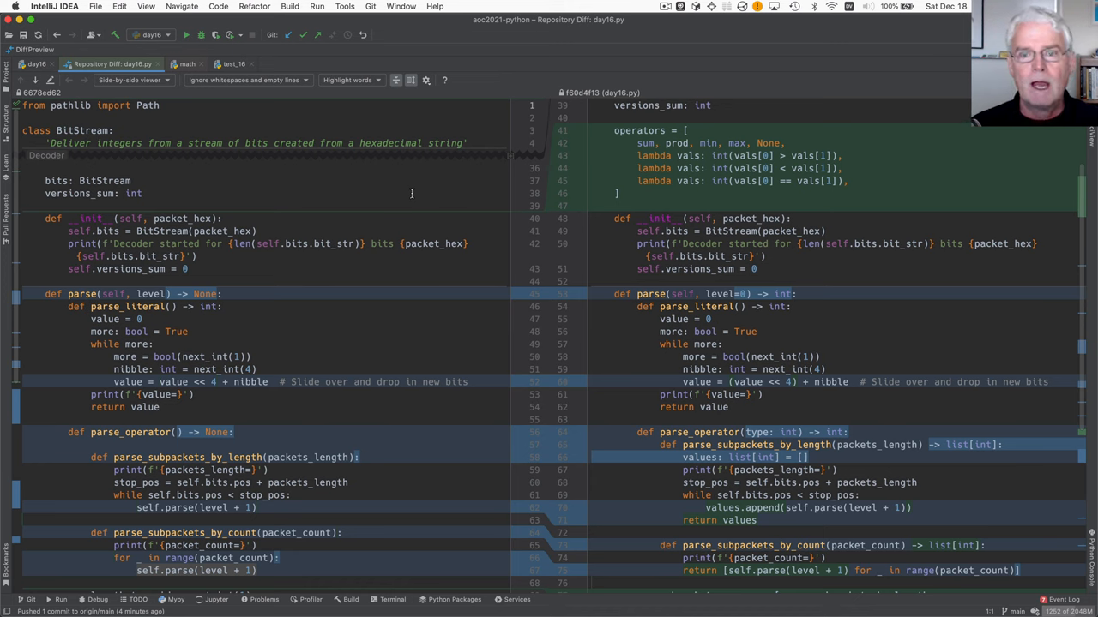
mouse_move(638, 272)
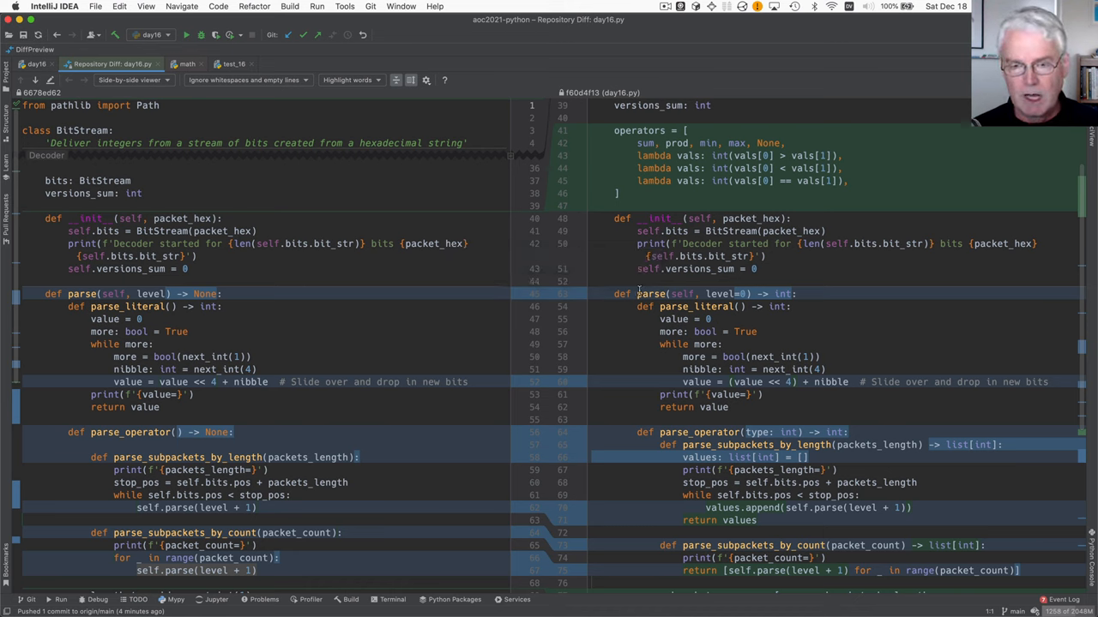
mouse_move(680, 295)
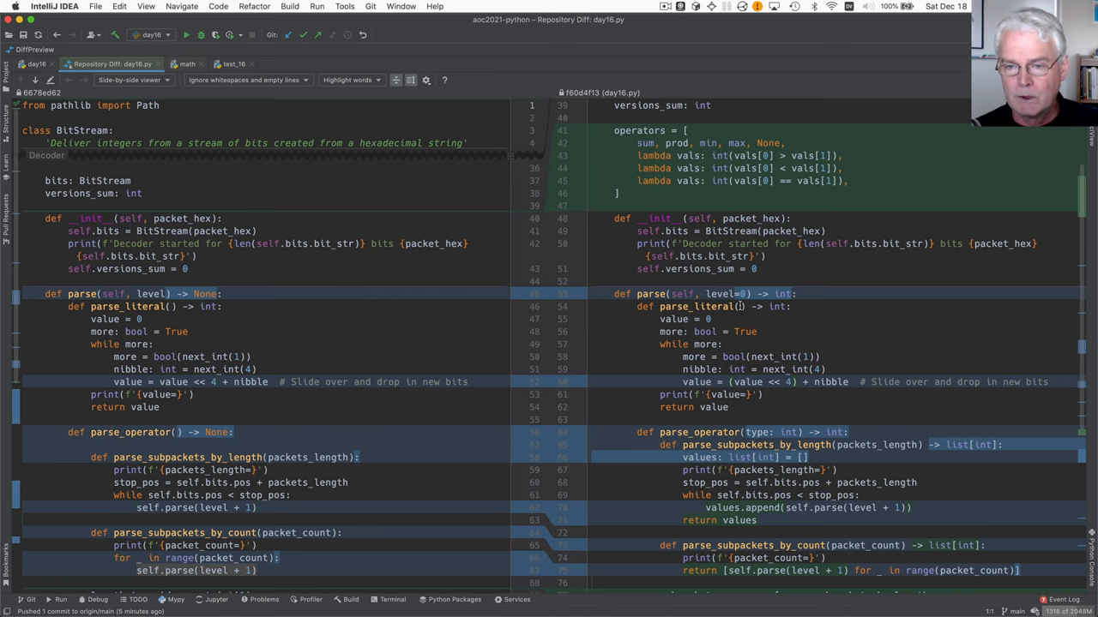
mouse_move(718, 294)
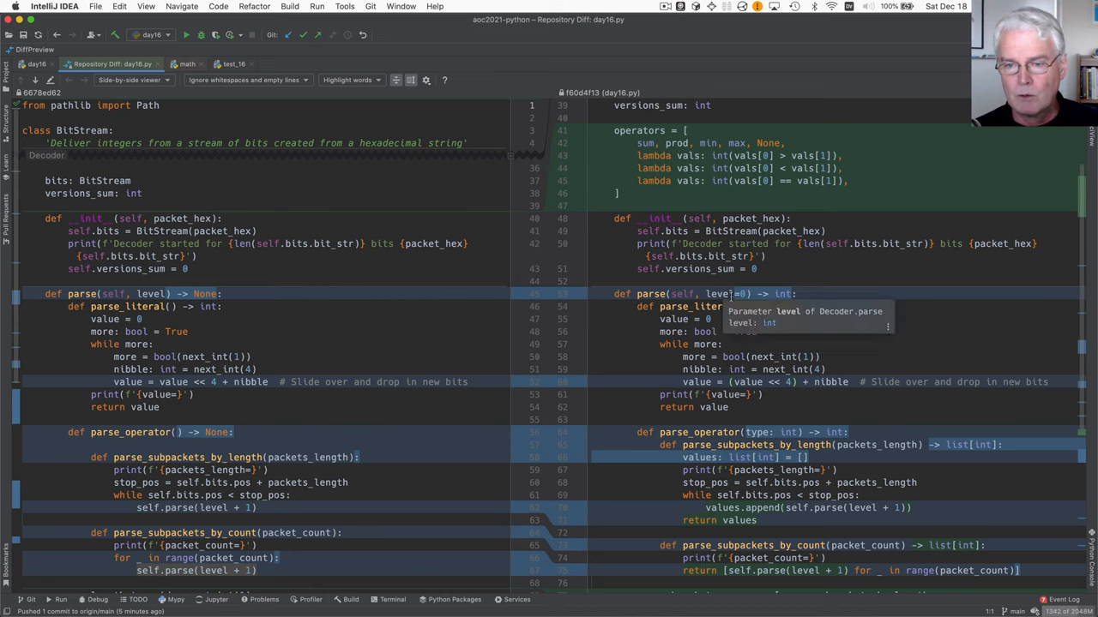
mouse_move(616, 381)
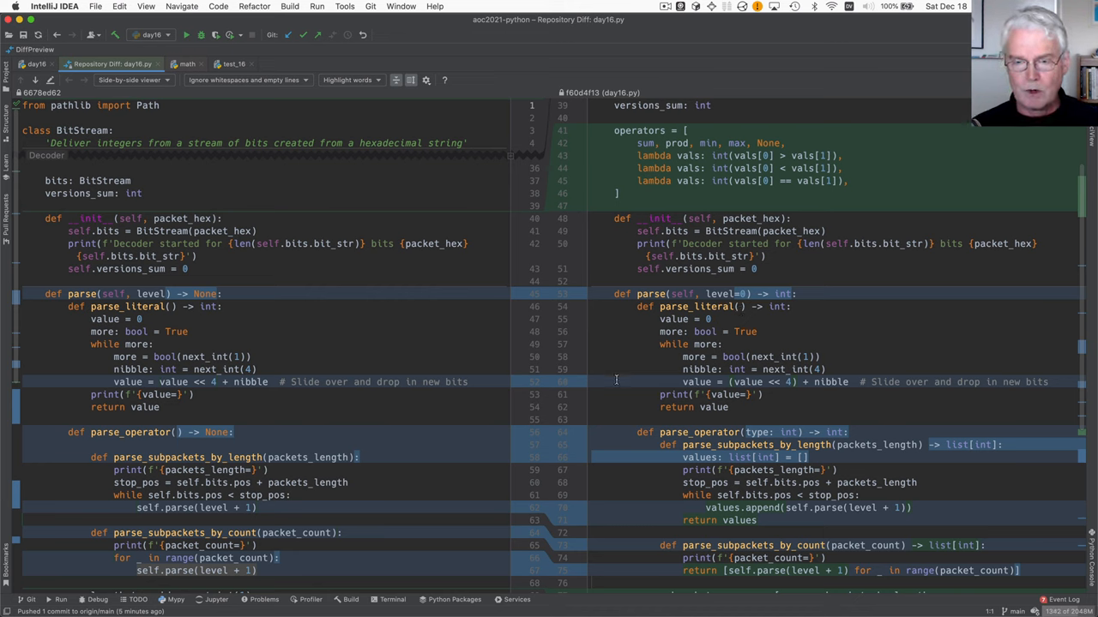
mouse_move(626, 325)
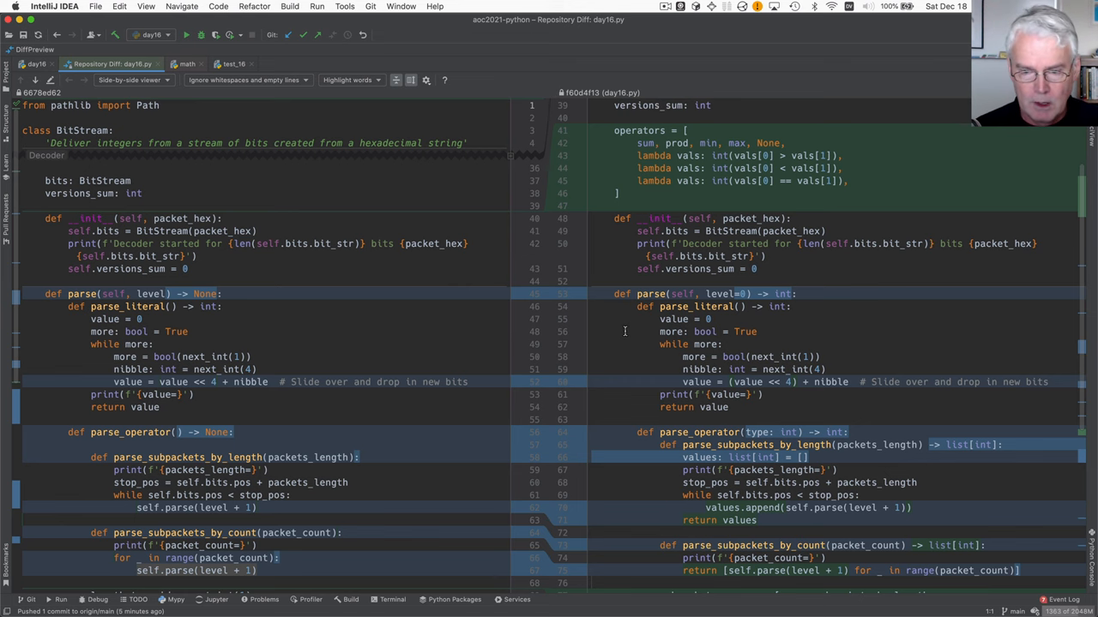
scroll(up, 3)
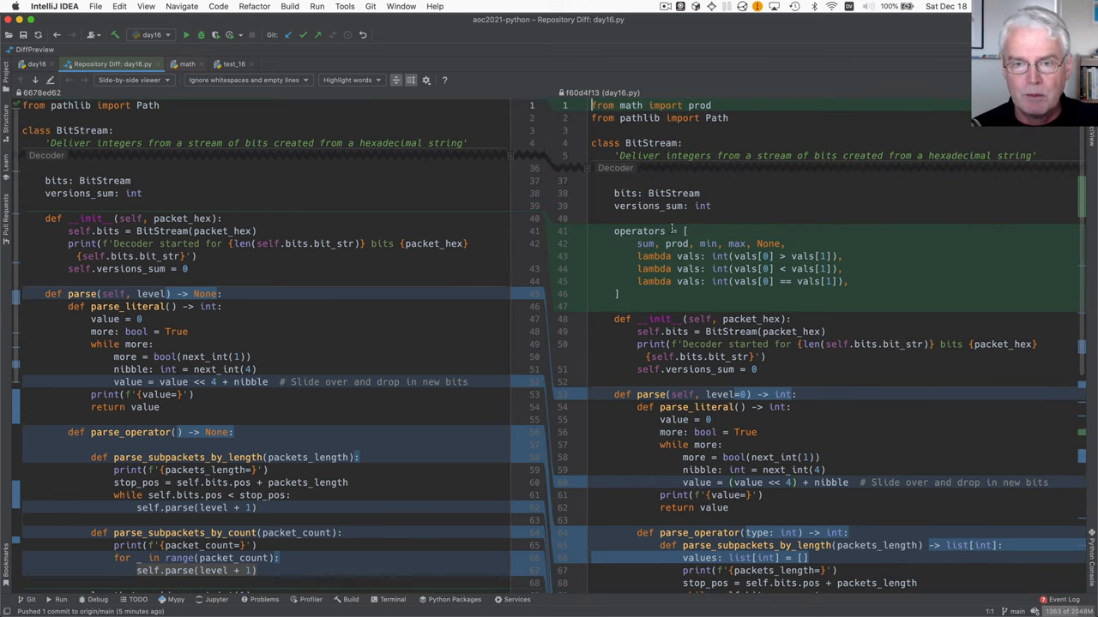
mouse_move(683, 298)
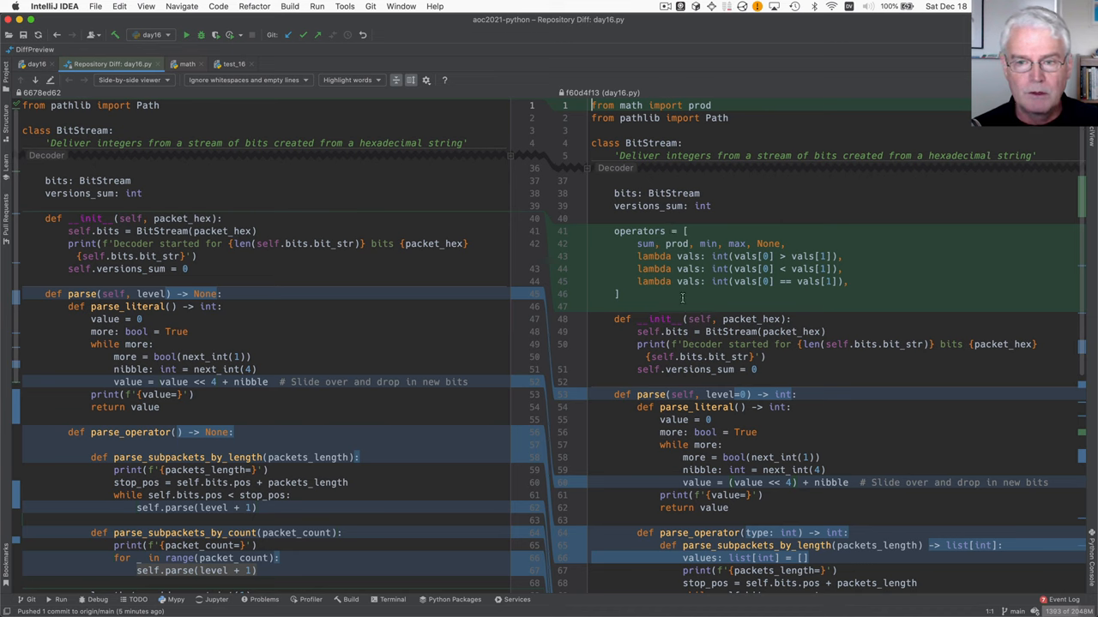
mouse_move(678, 300)
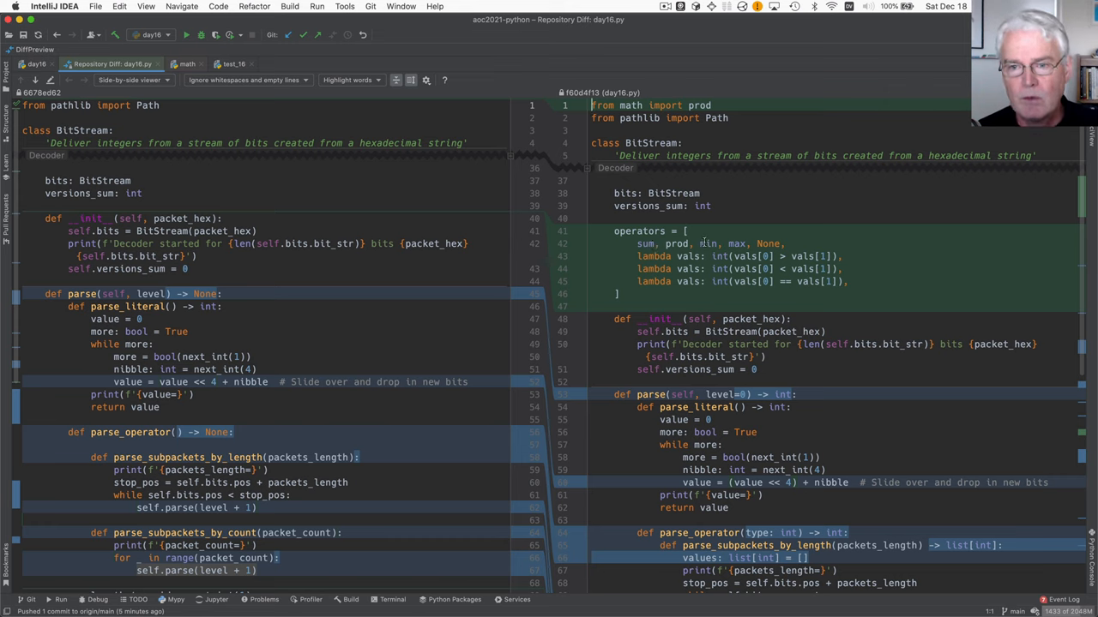
mouse_move(624, 100)
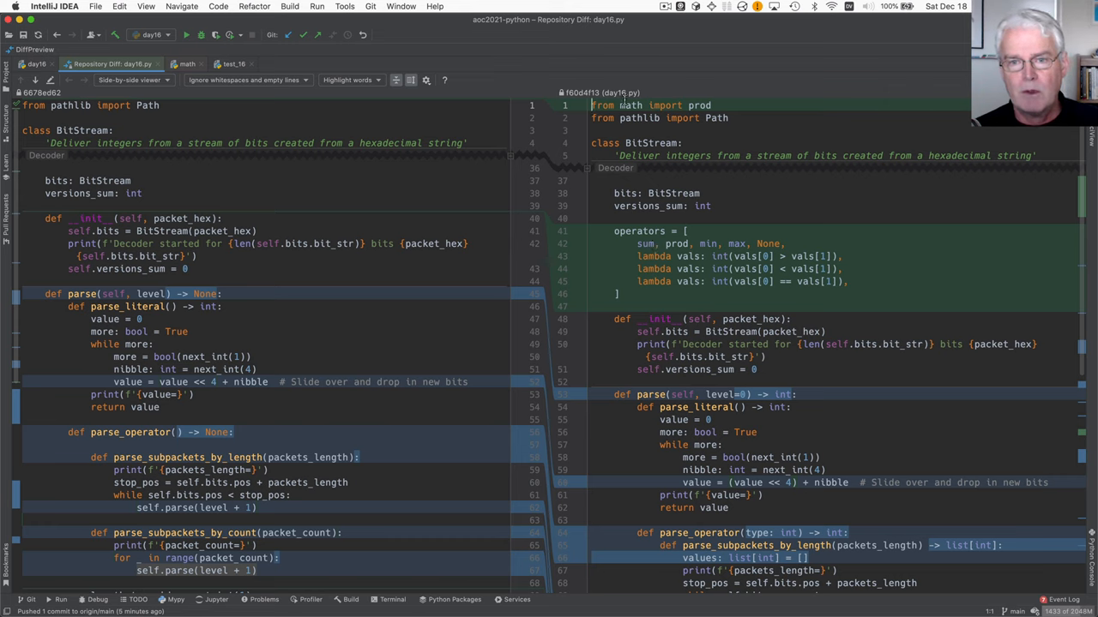
mouse_move(676, 243)
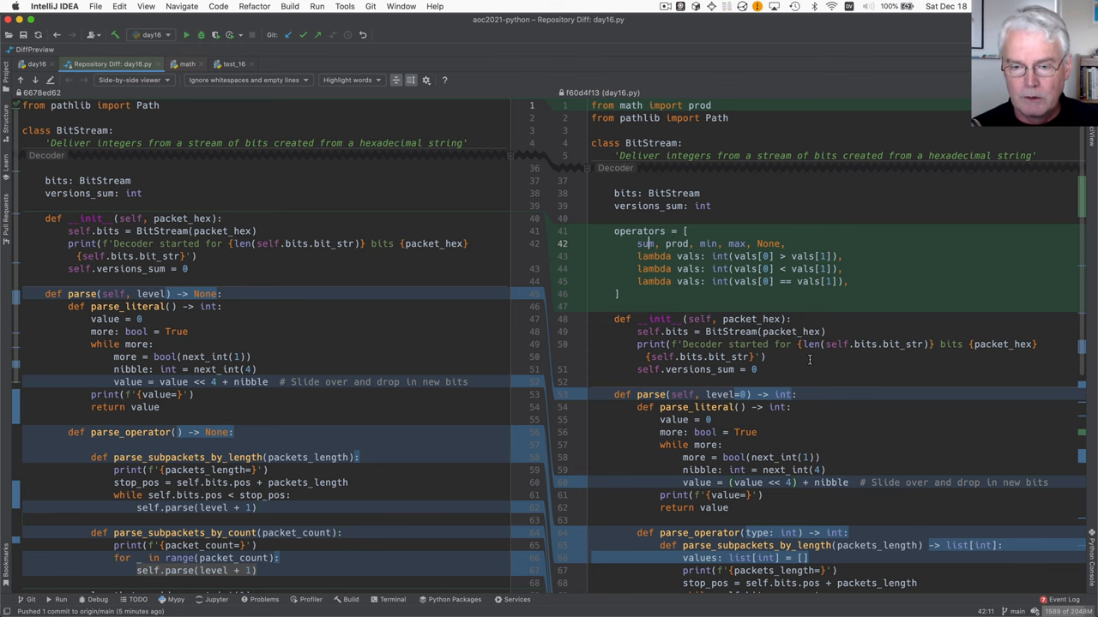
scroll(down, 3)
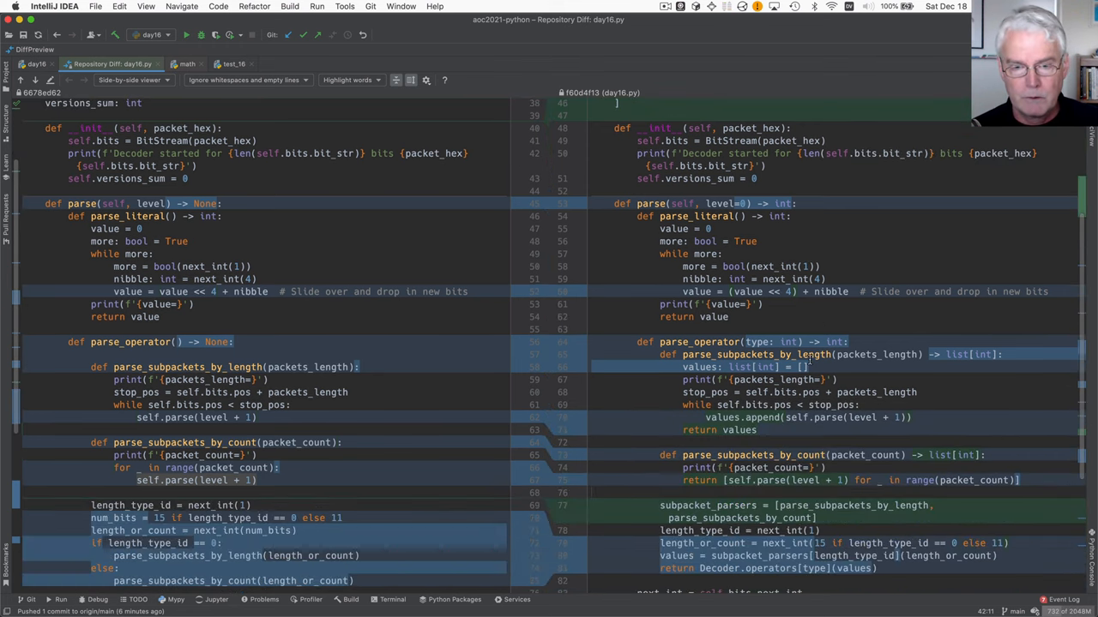
scroll(down, 3)
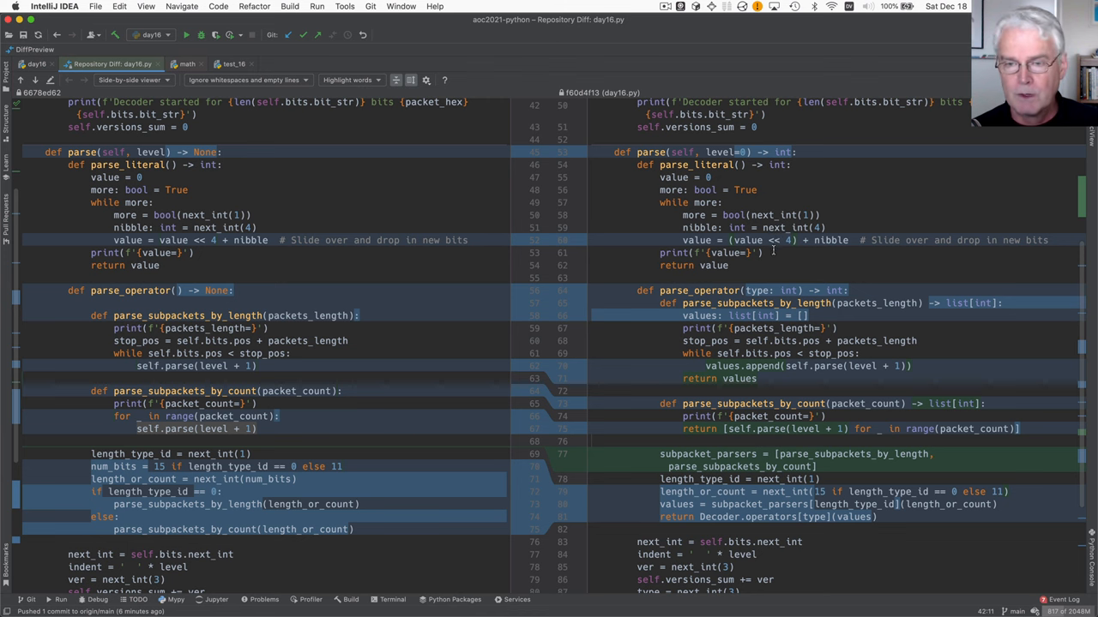
scroll(down, 3)
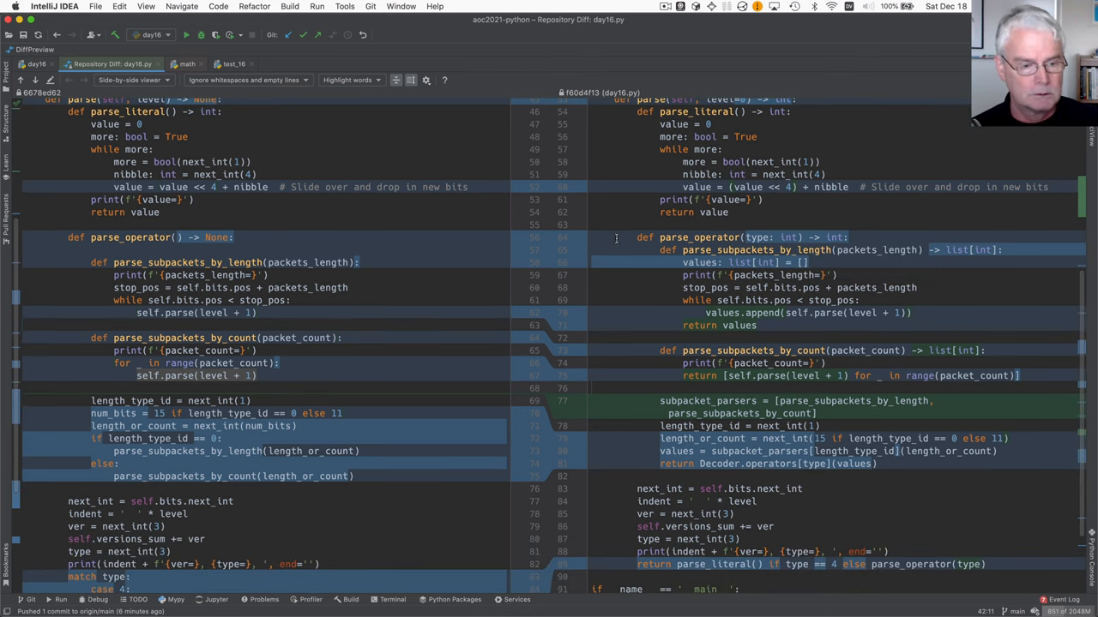
scroll(down, 3)
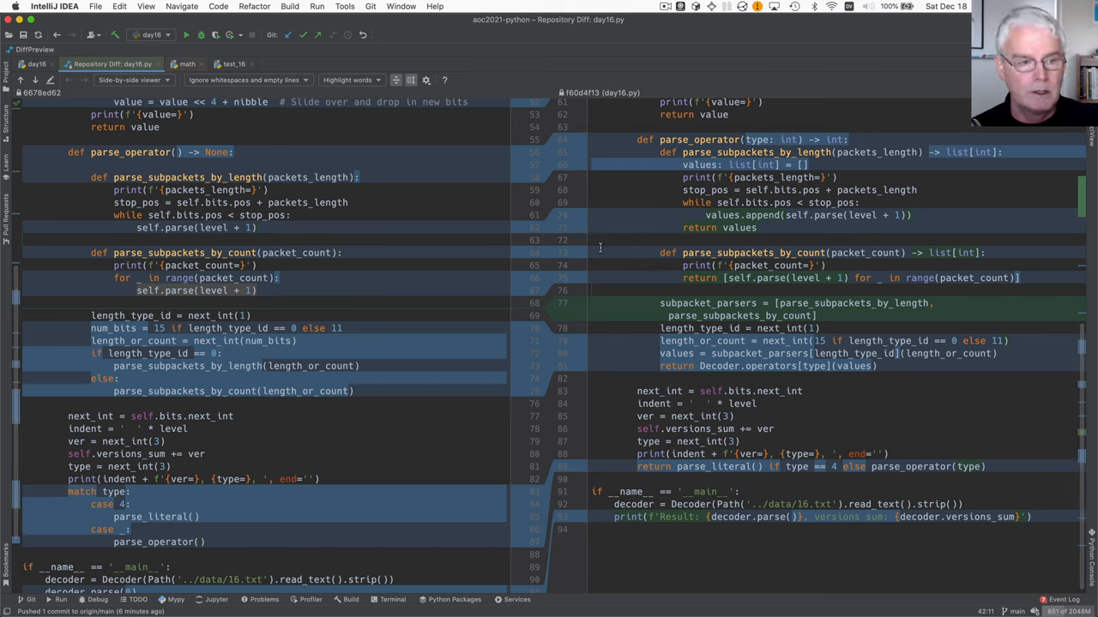
mouse_move(660, 133)
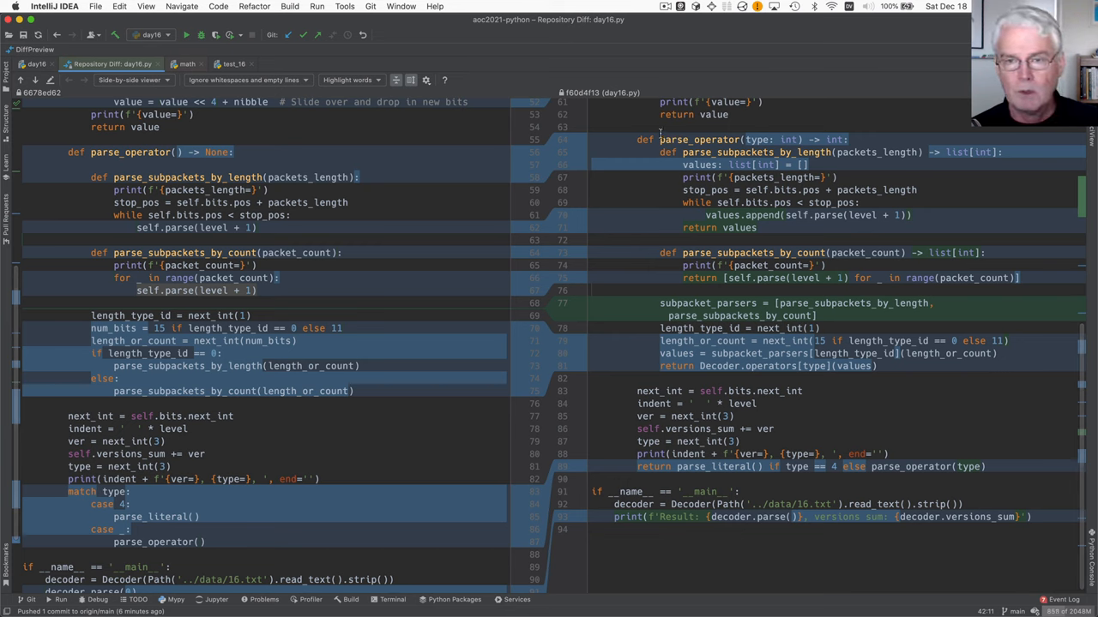
mouse_move(652, 199)
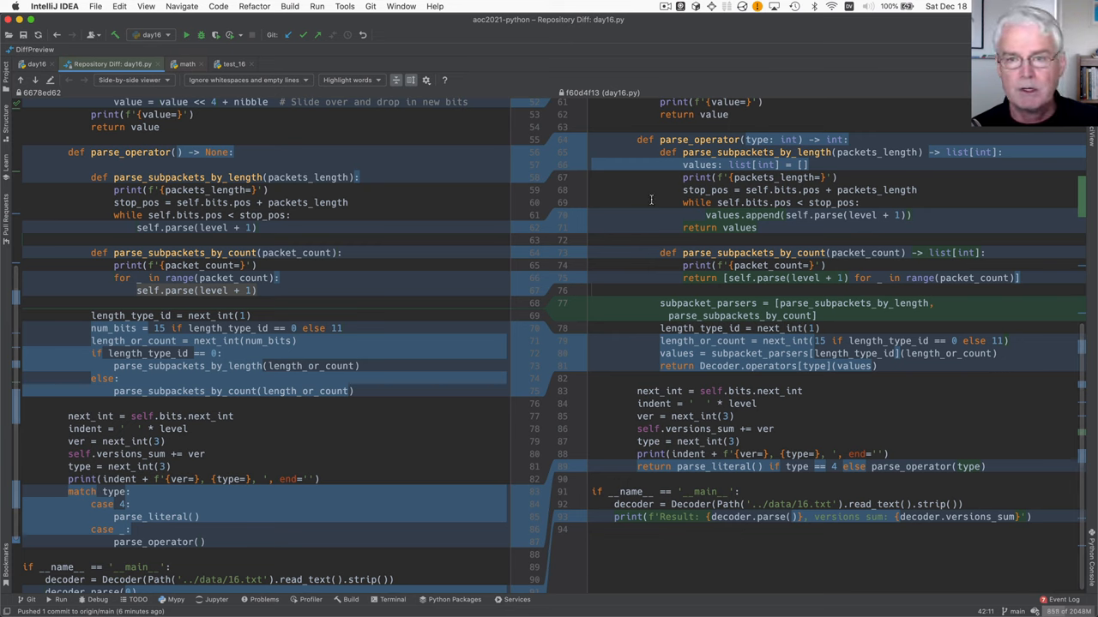
mouse_move(672, 161)
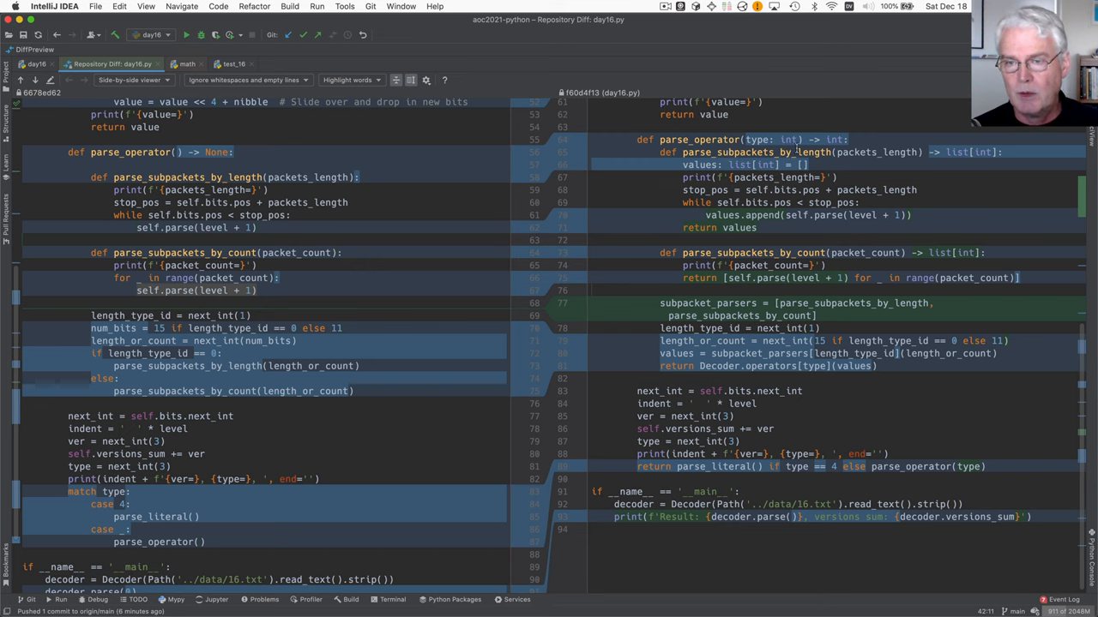
mouse_move(809, 260)
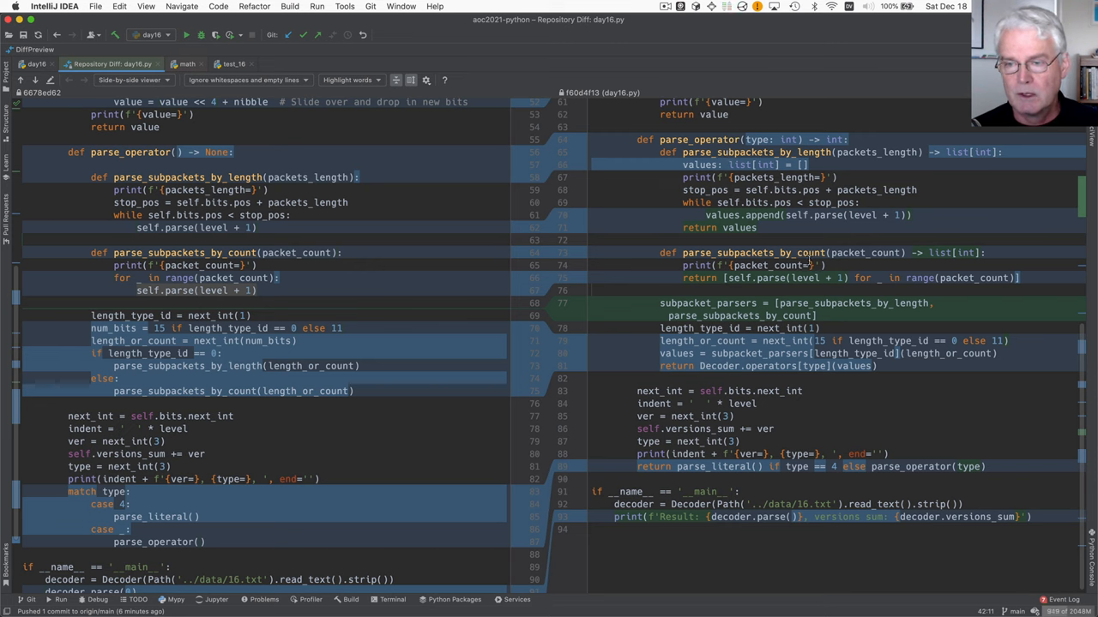
mouse_move(809, 257)
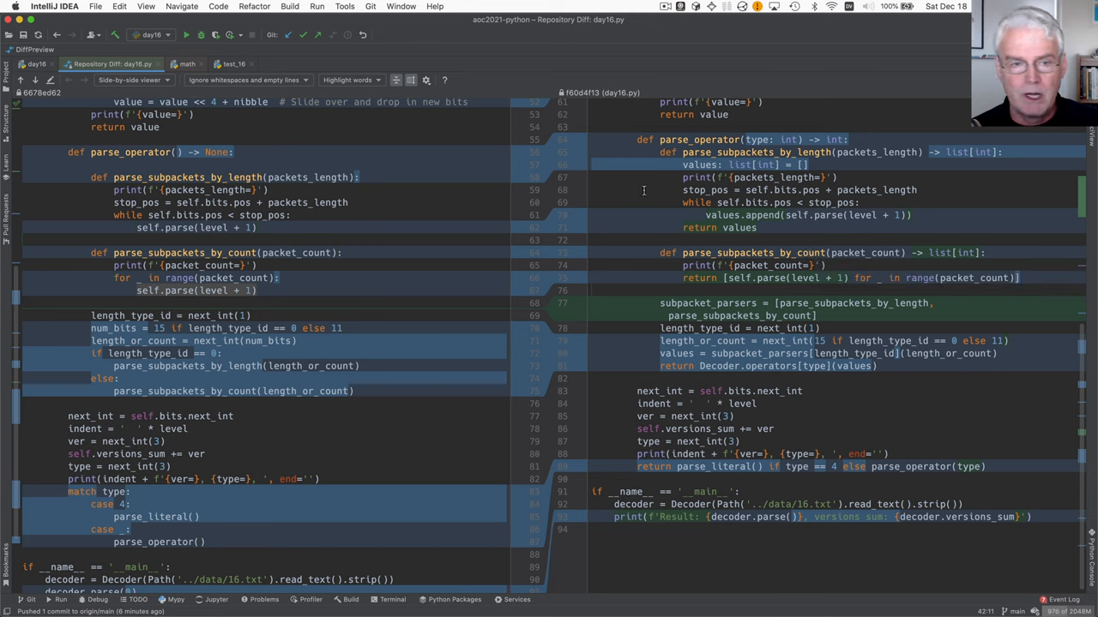
mouse_move(649, 151)
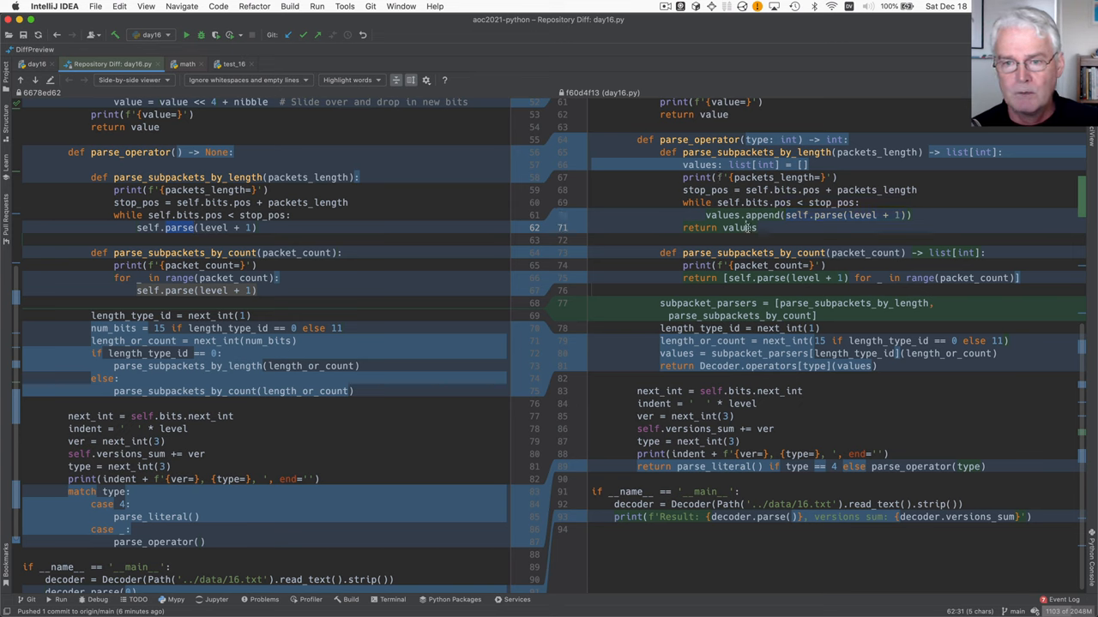
mouse_move(727, 247)
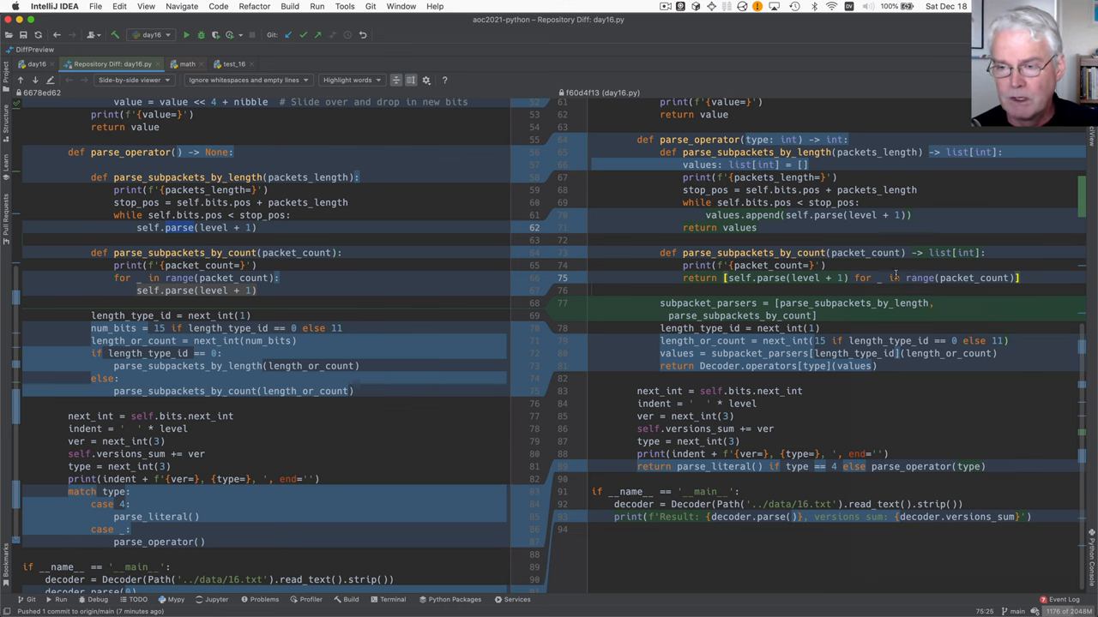
mouse_move(892, 278)
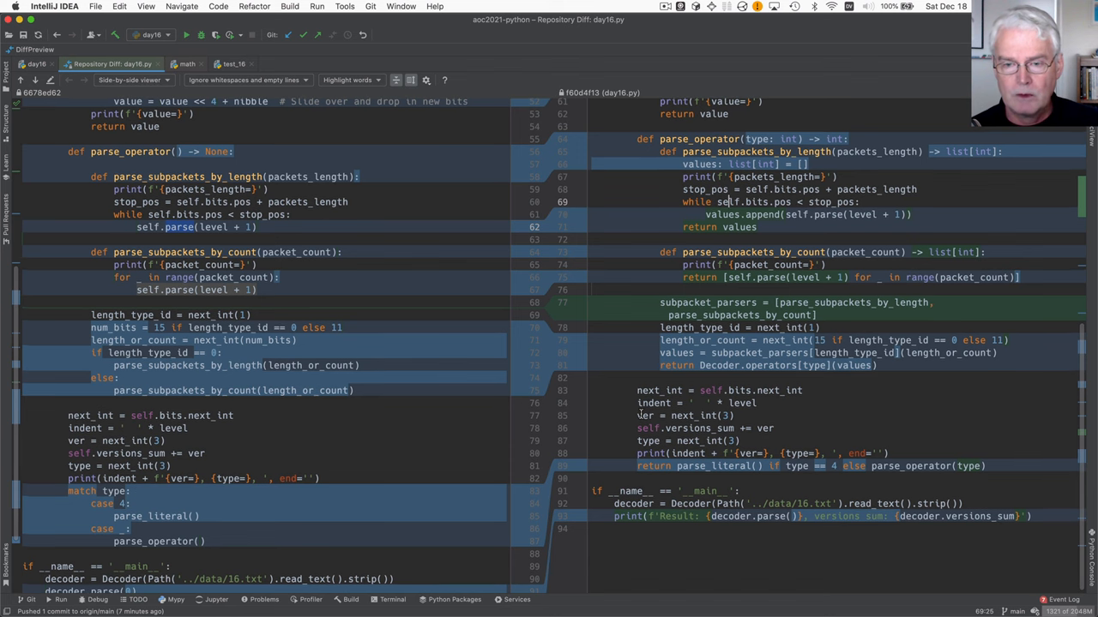
scroll(up, 3)
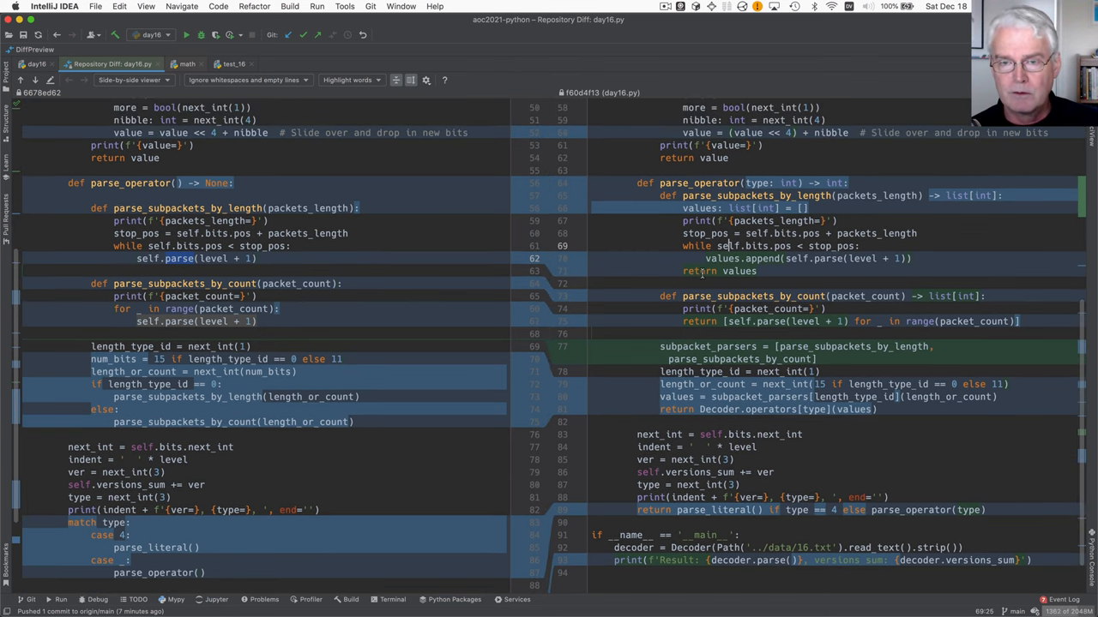
scroll(up, 3)
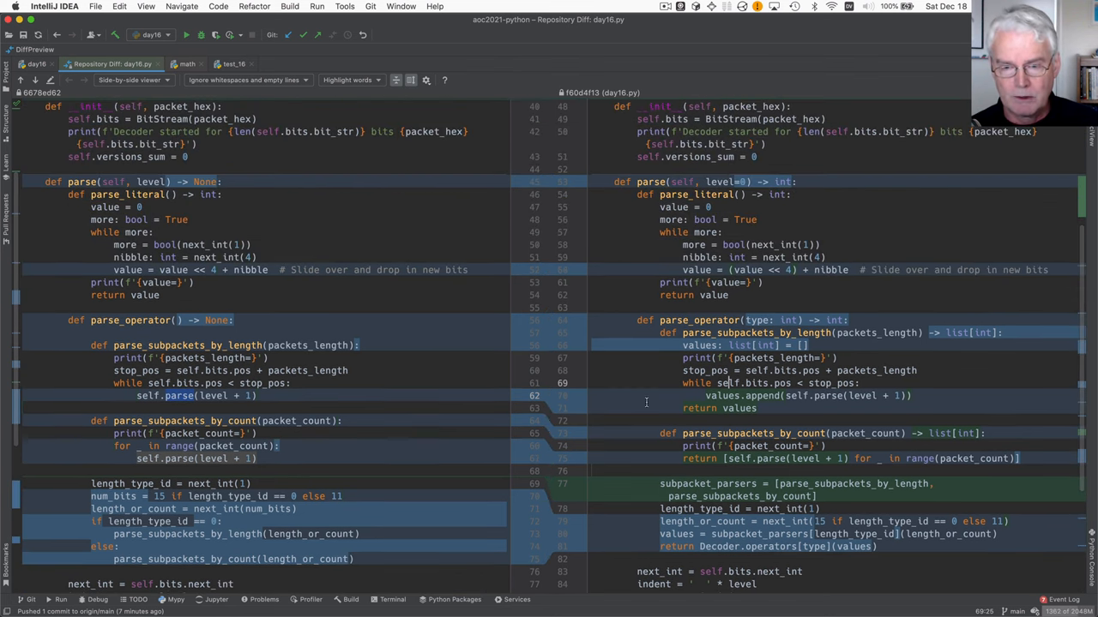
mouse_move(641, 405)
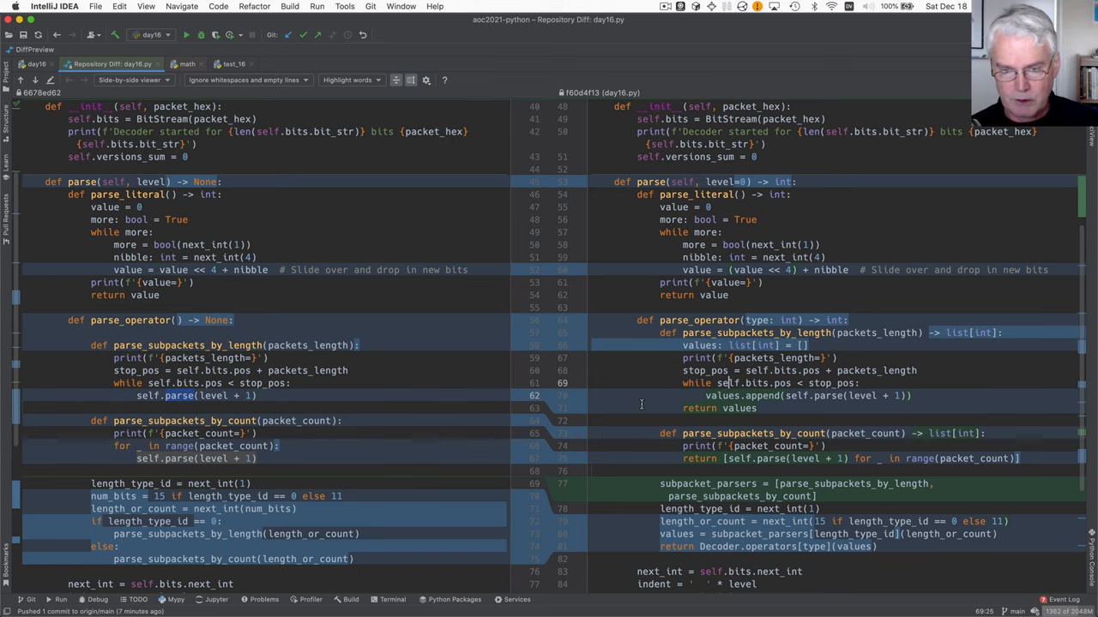
mouse_move(606, 480)
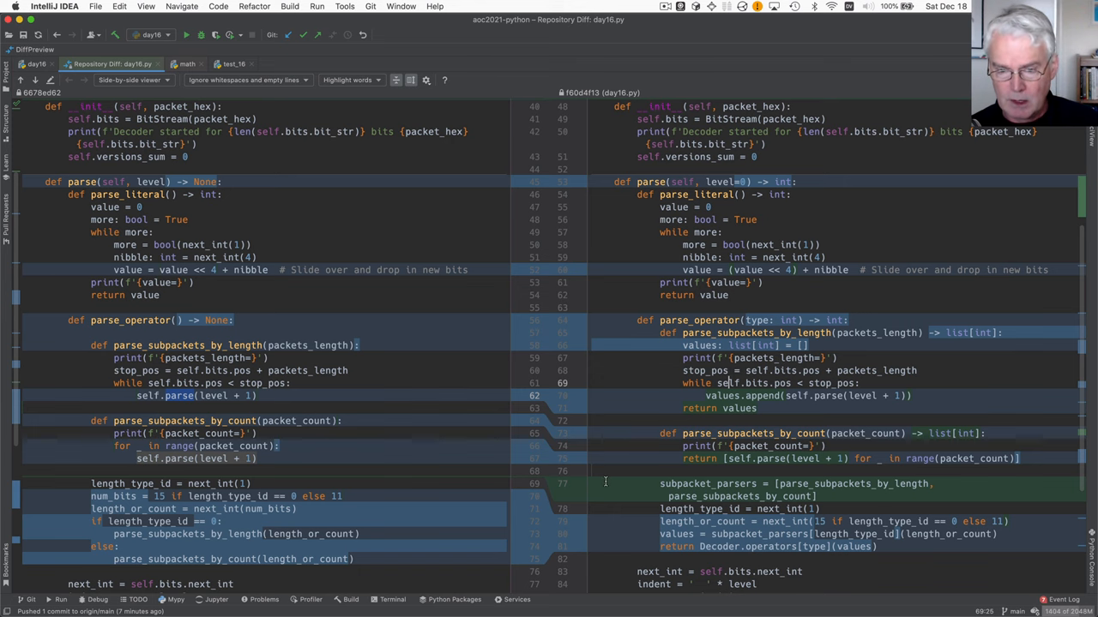
scroll(down, 3)
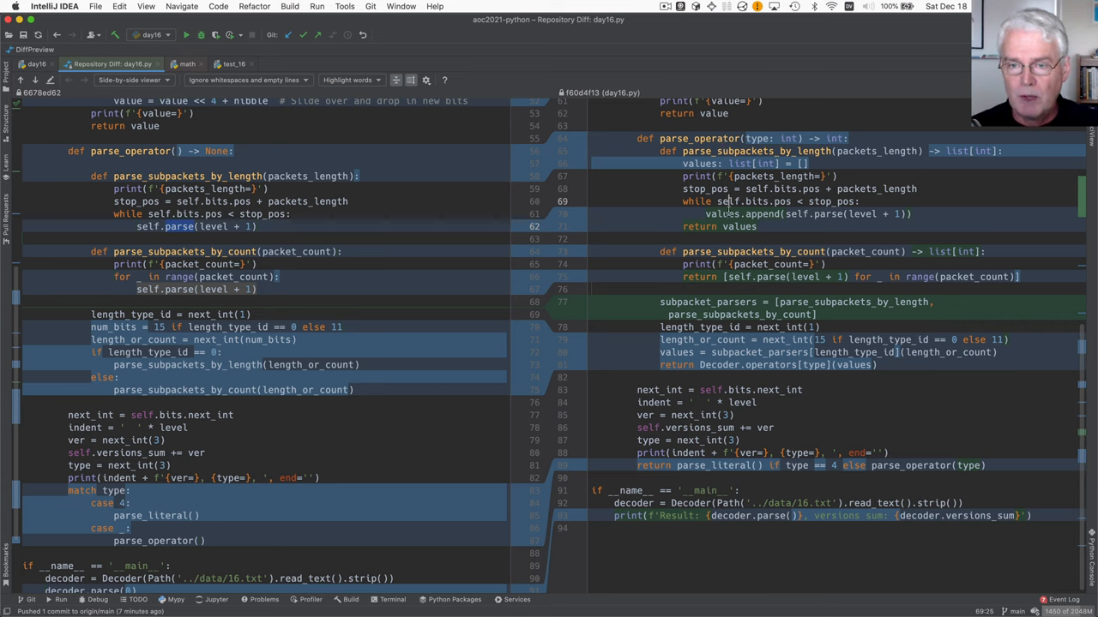
mouse_move(785, 250)
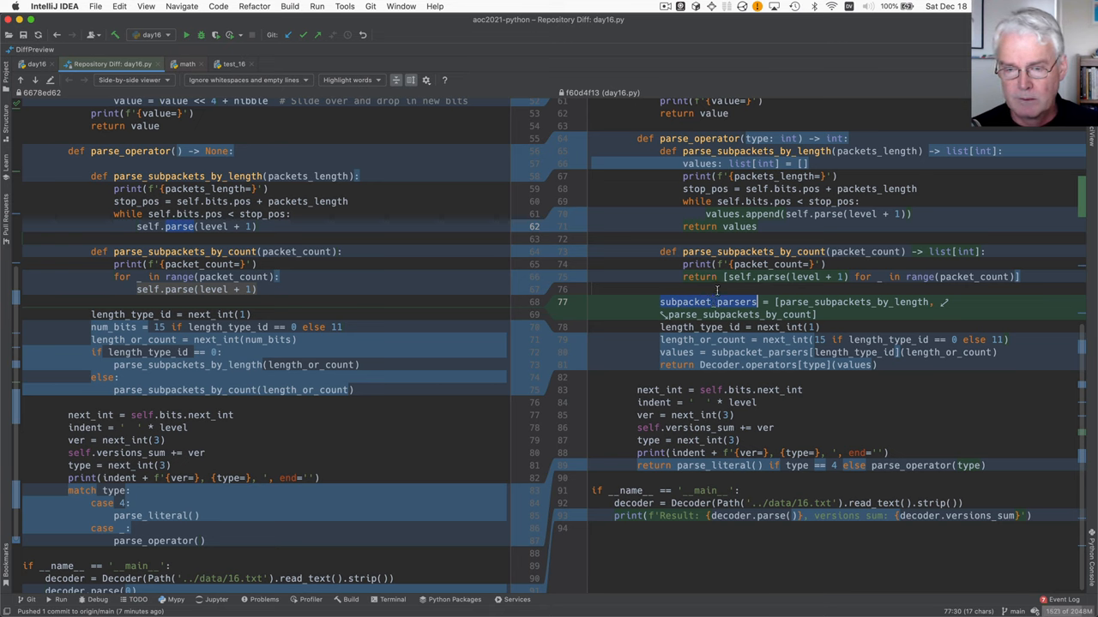
click(694, 326)
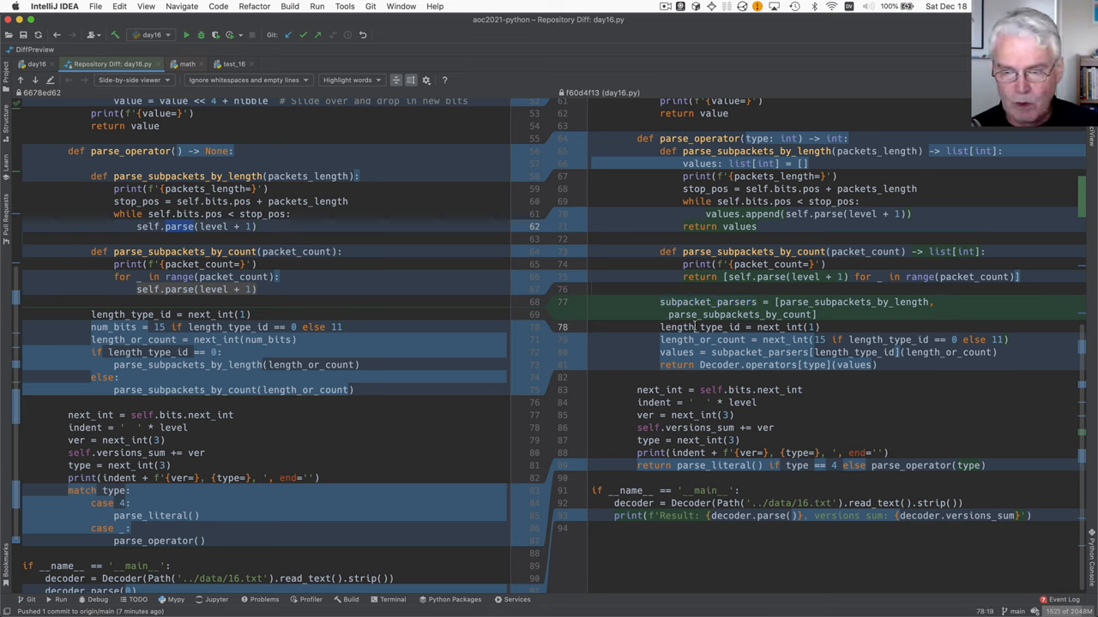
mouse_move(737, 353)
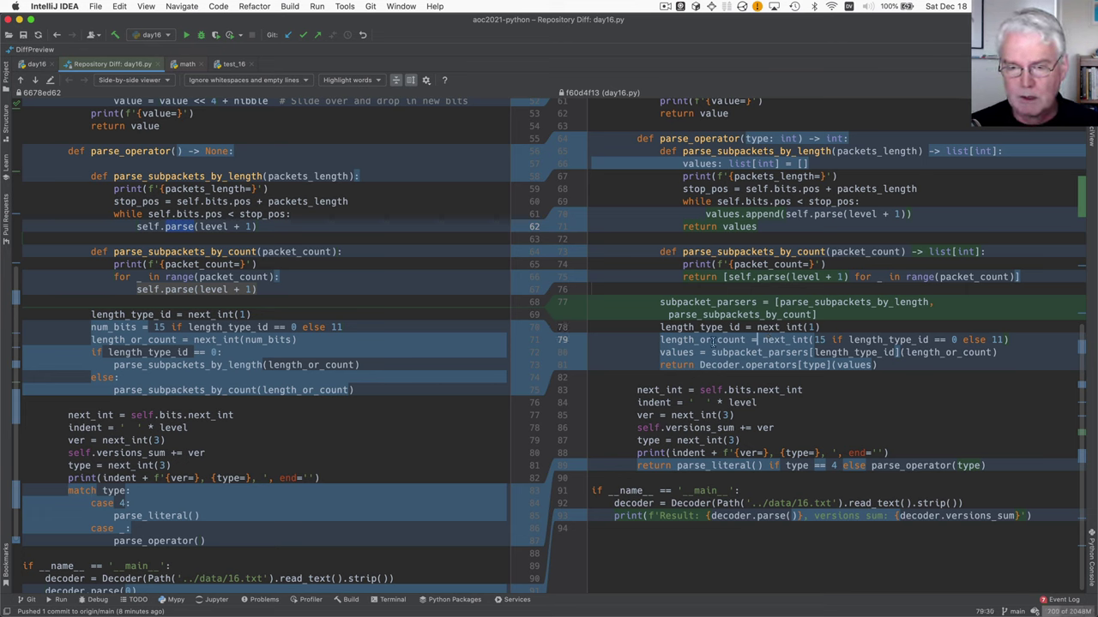
mouse_move(861, 407)
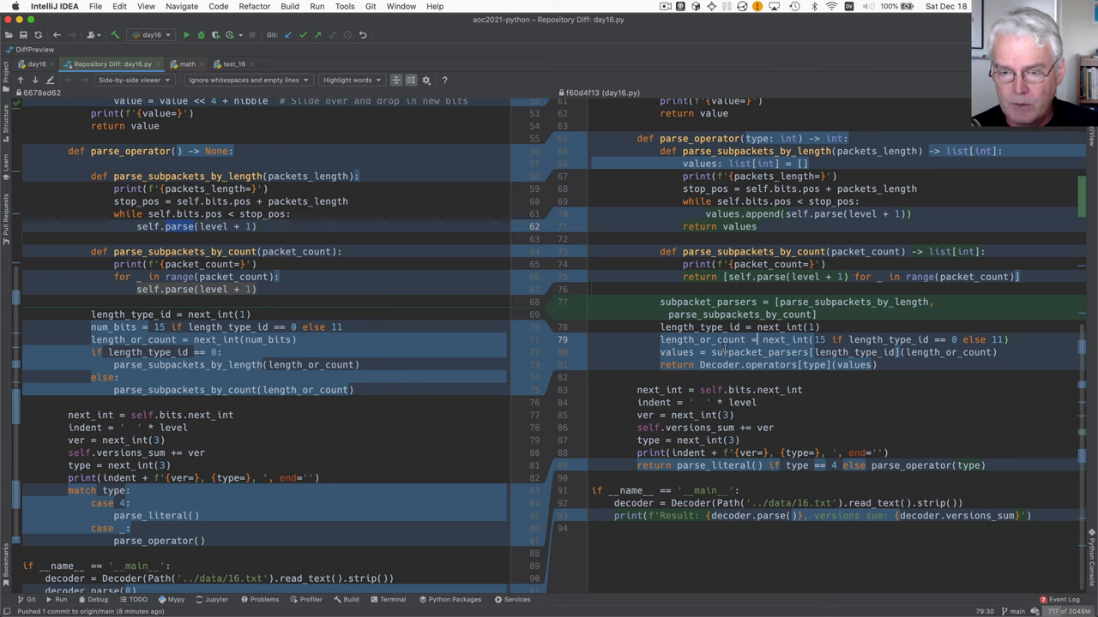
mouse_move(764, 353)
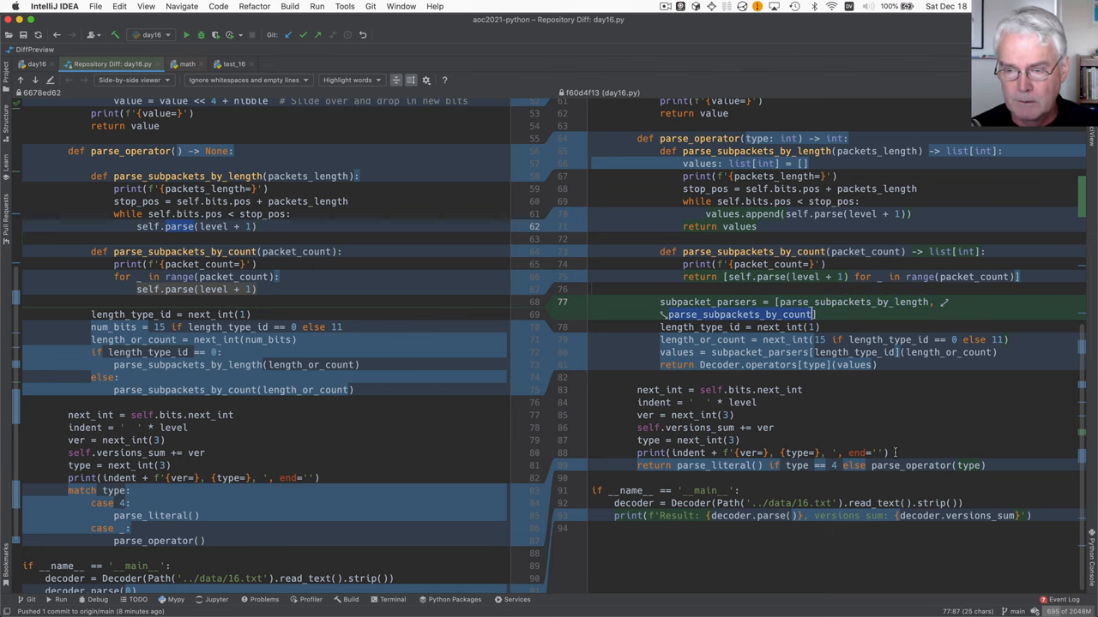
mouse_move(753, 350)
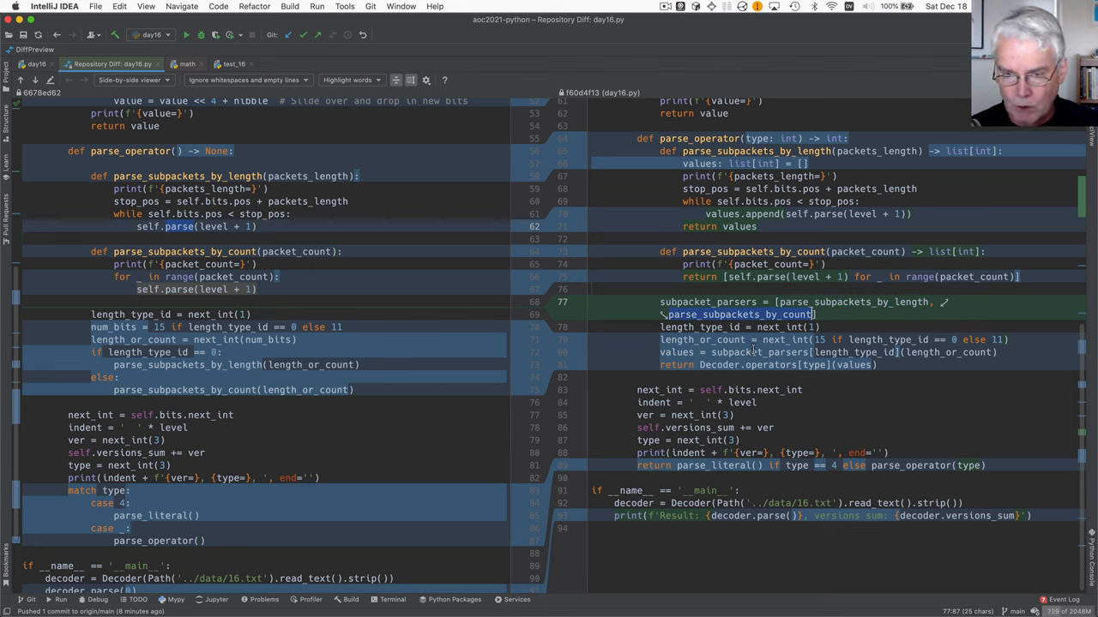
mouse_move(771, 352)
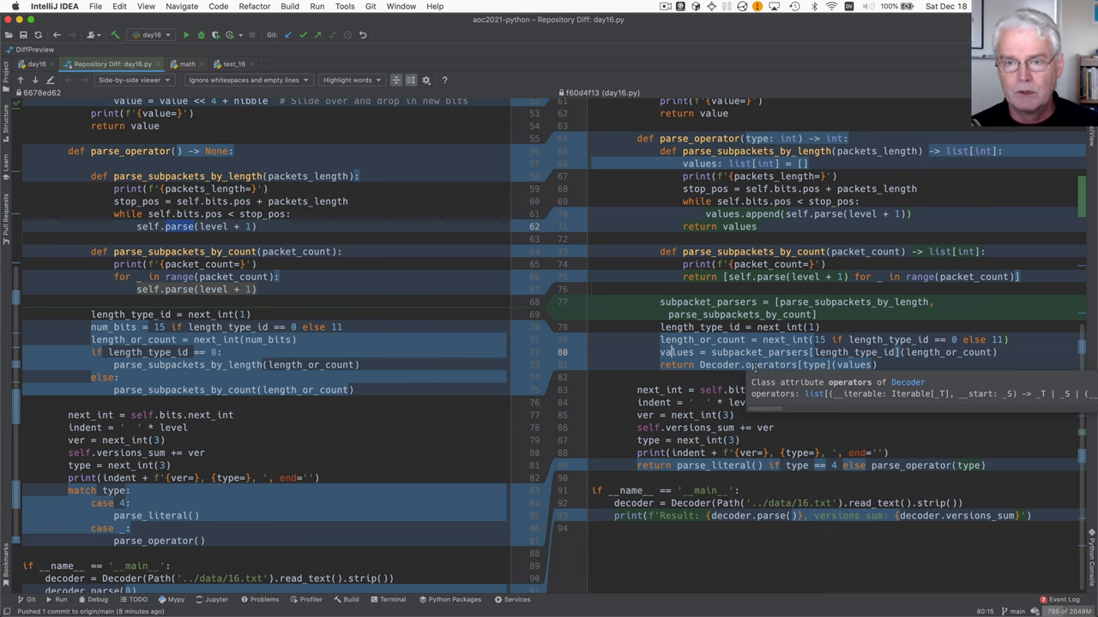
scroll(up, 3)
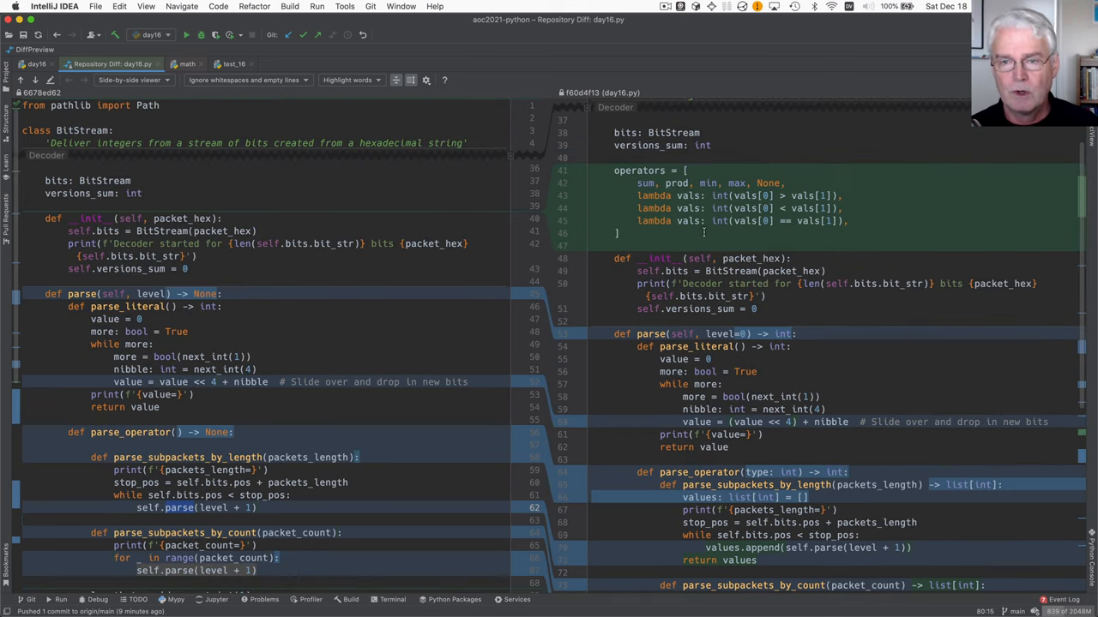
scroll(down, 3)
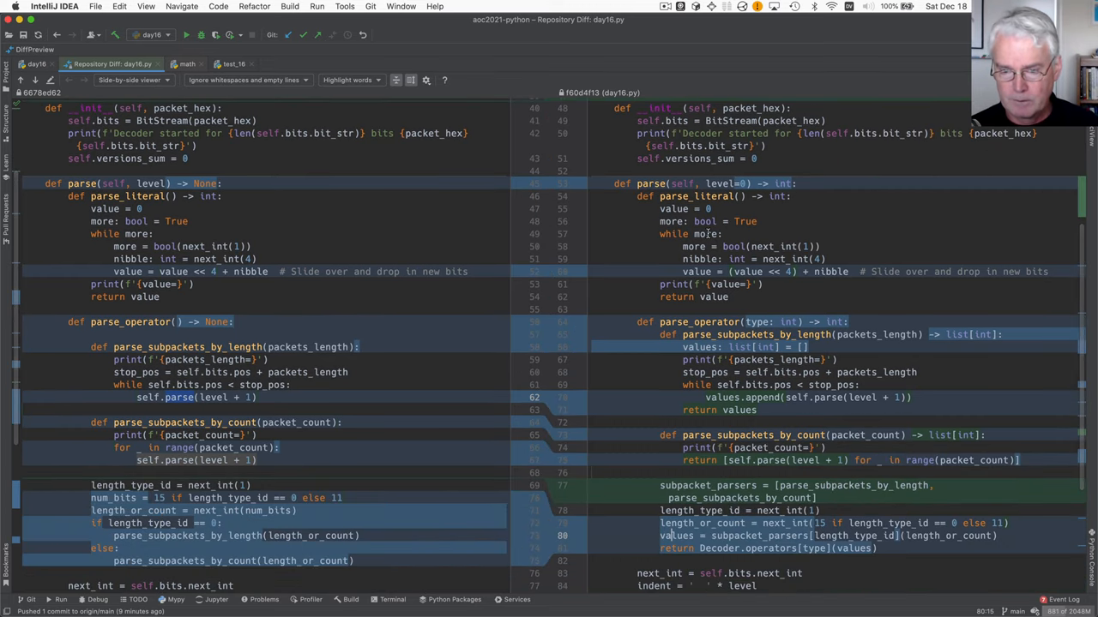
scroll(down, 3)
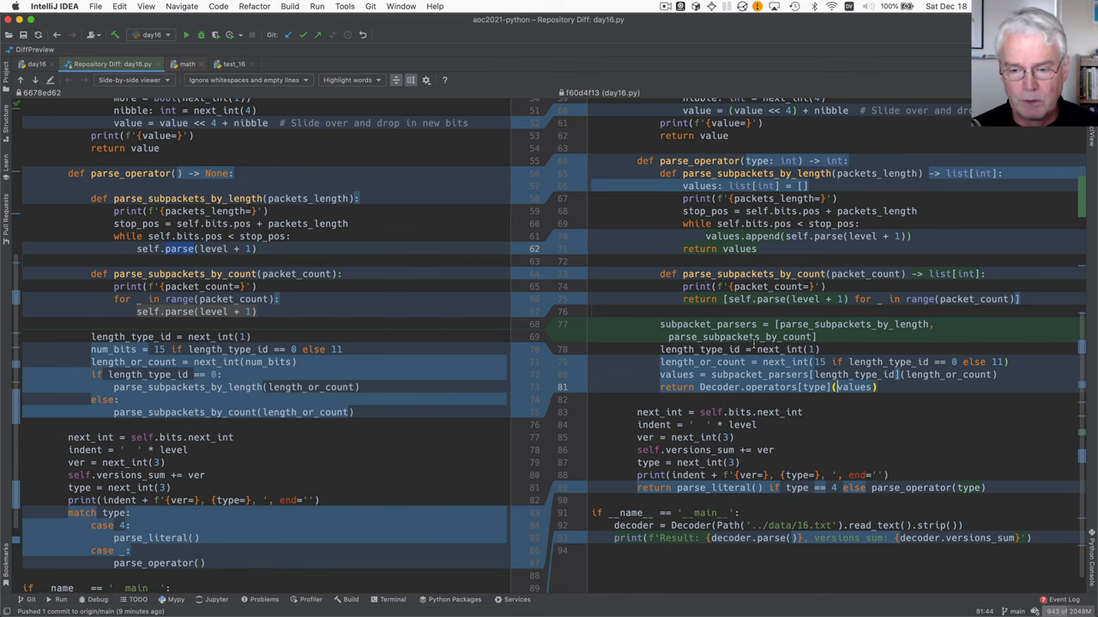
scroll(down, 3)
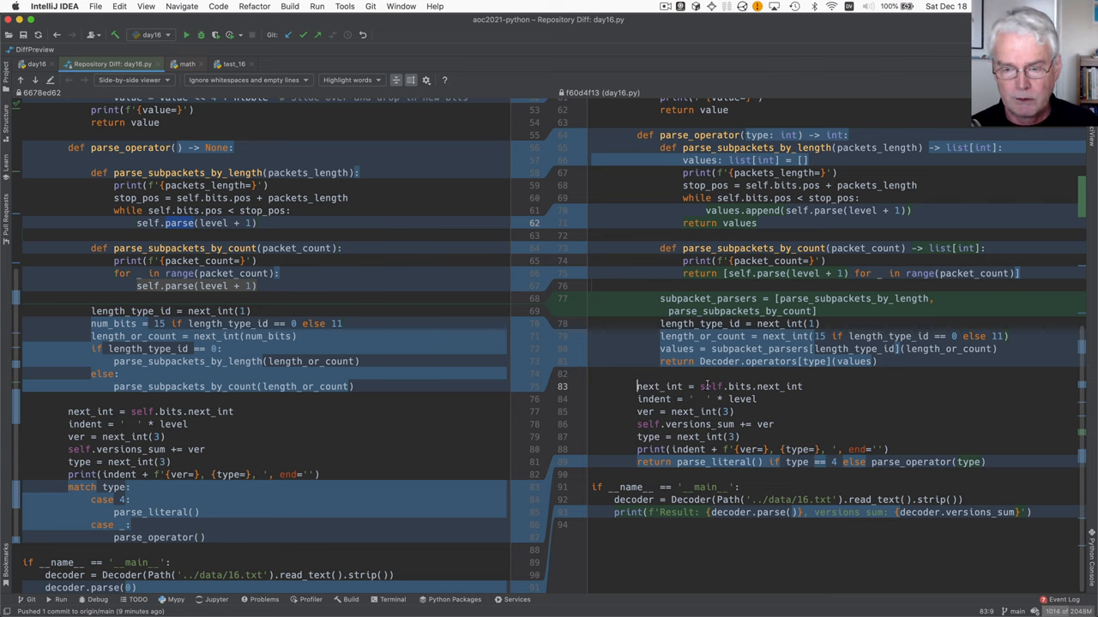
mouse_move(673, 412)
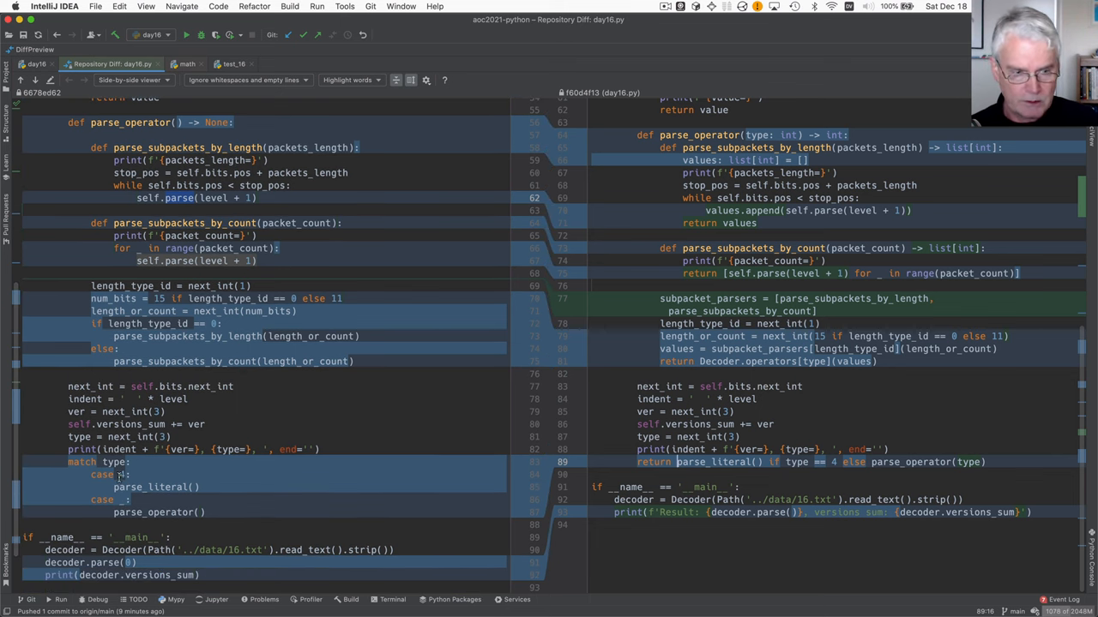
text(4)
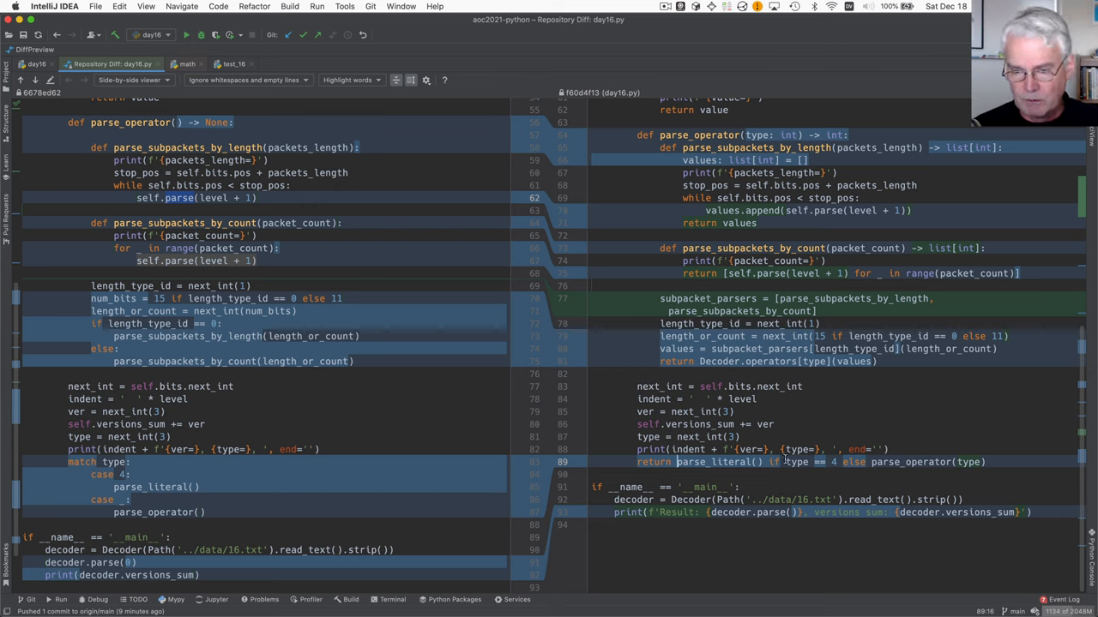
mouse_move(779, 463)
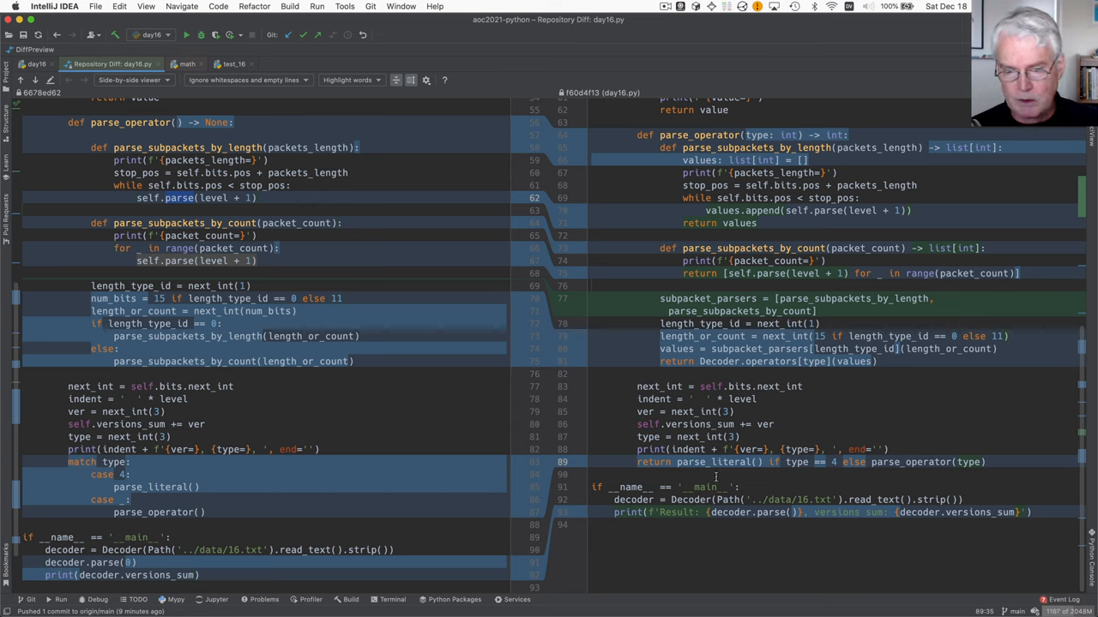
mouse_move(785, 455)
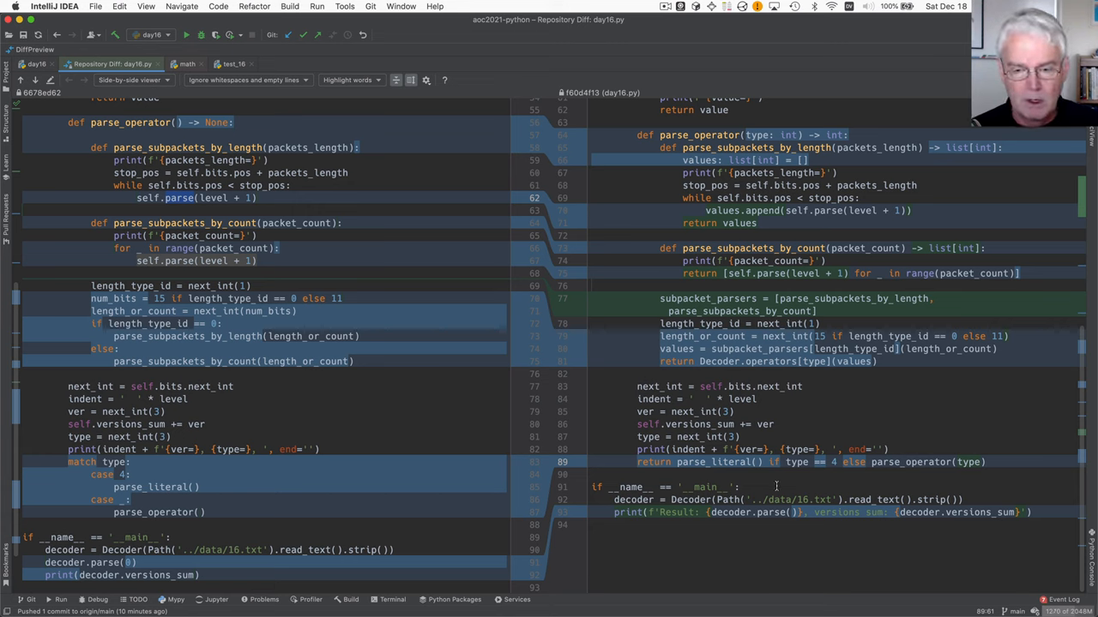
scroll(up, 3)
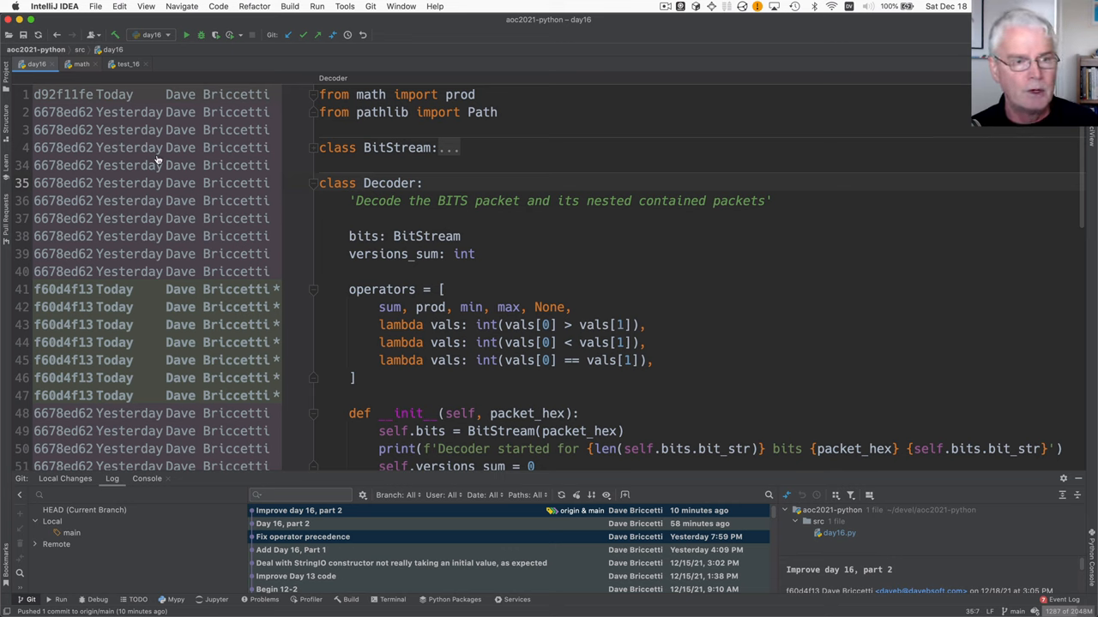
mouse_move(152, 187)
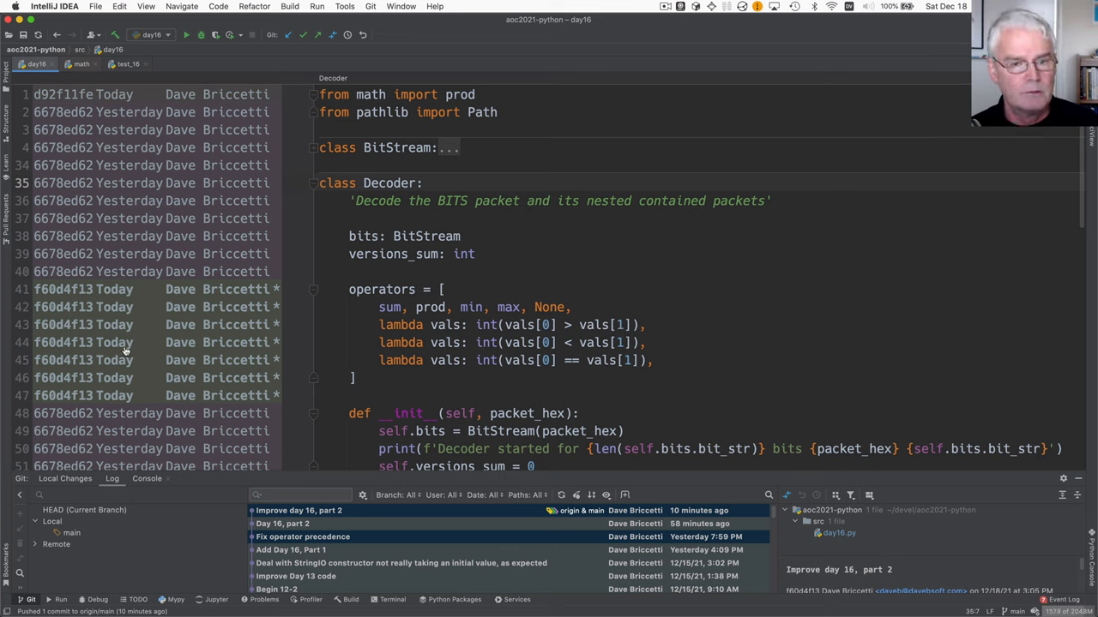
Scroll the annotated day16.py down to the Decoder's __init__ and parse method
scroll(down, 3)
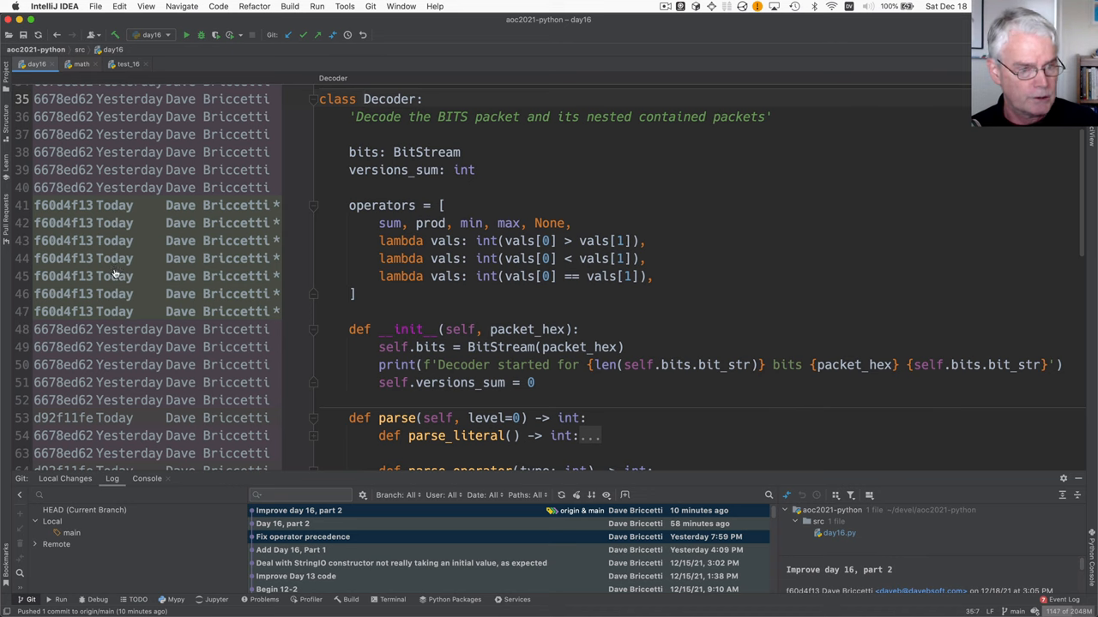
mouse_move(165, 295)
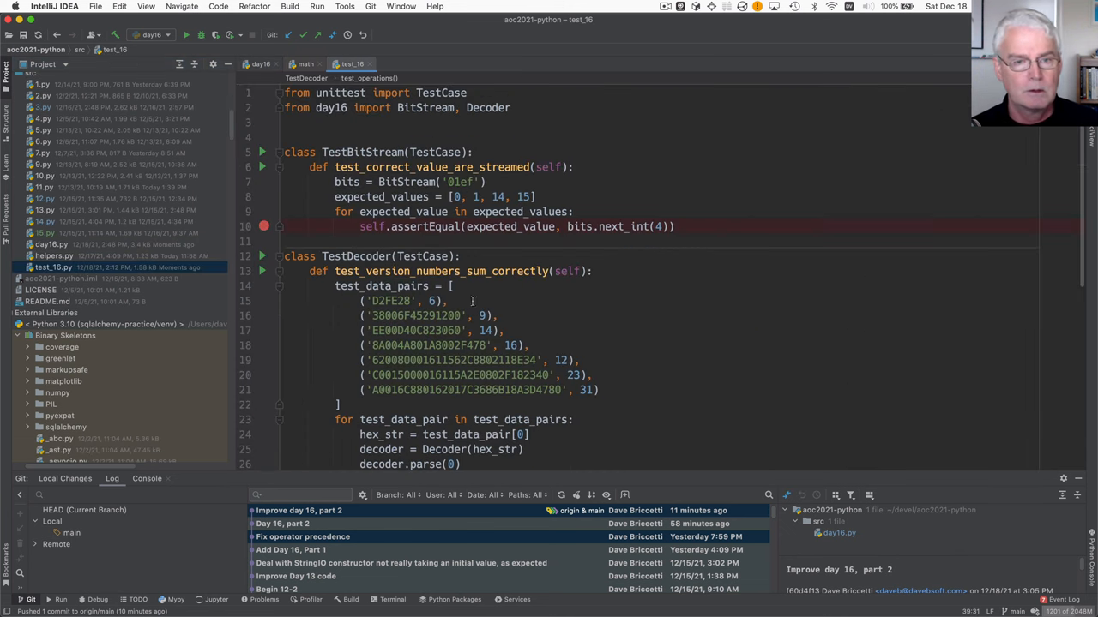
Scroll test_16.py down to the test_operations method and its example packets
scroll(down, 3)
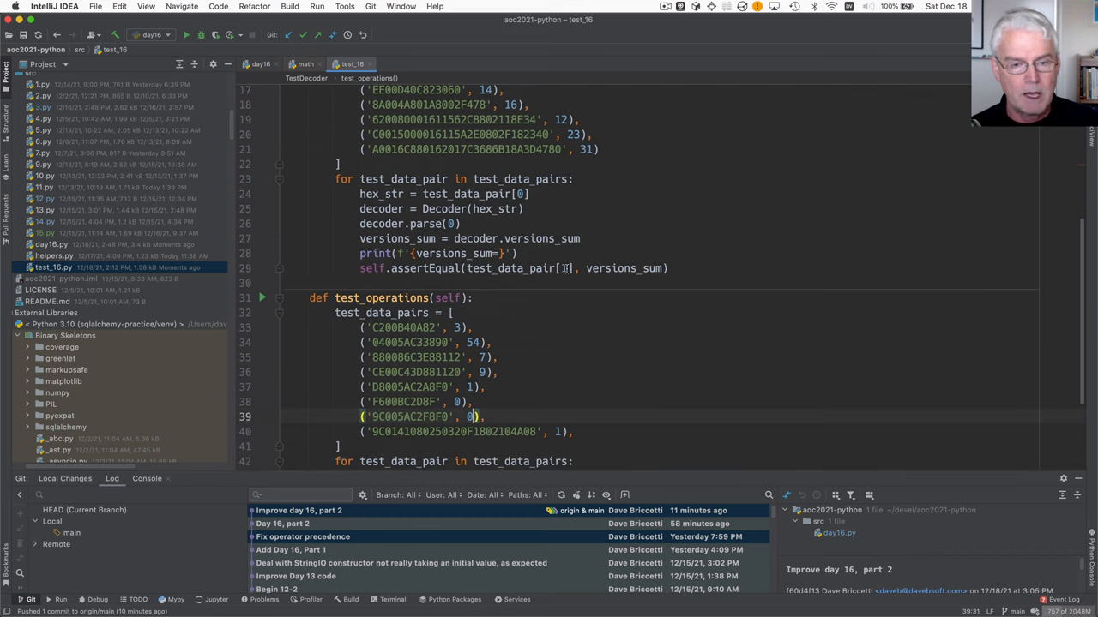
scroll(down, 3)
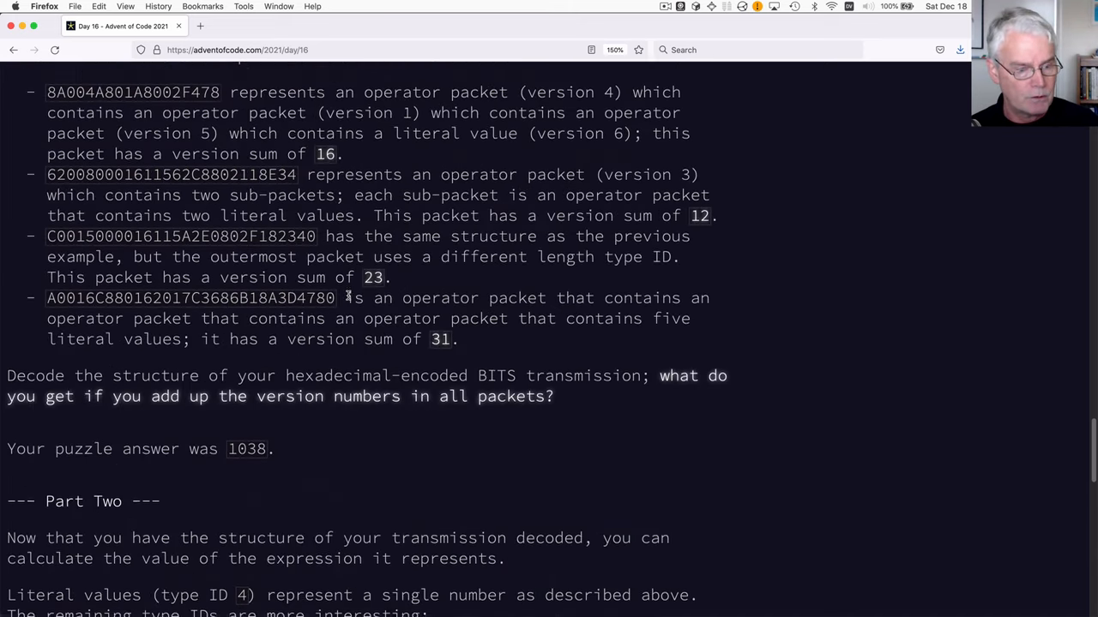
Scroll the Day 16 page down to the Part Two operator examples and their values
scroll(down, 3)
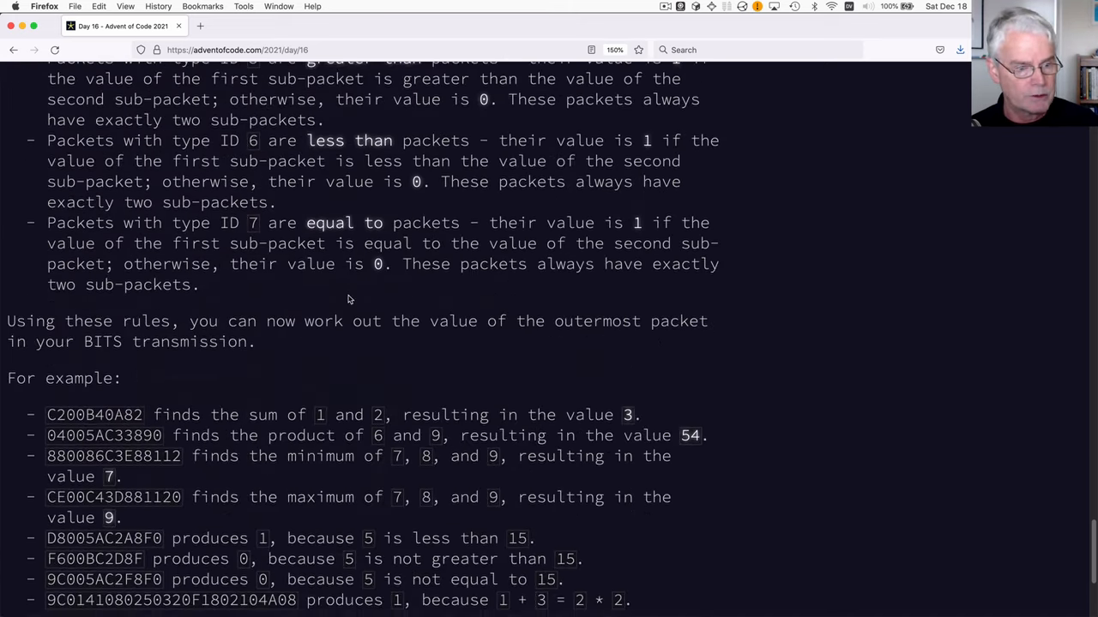
scroll(down, 3)
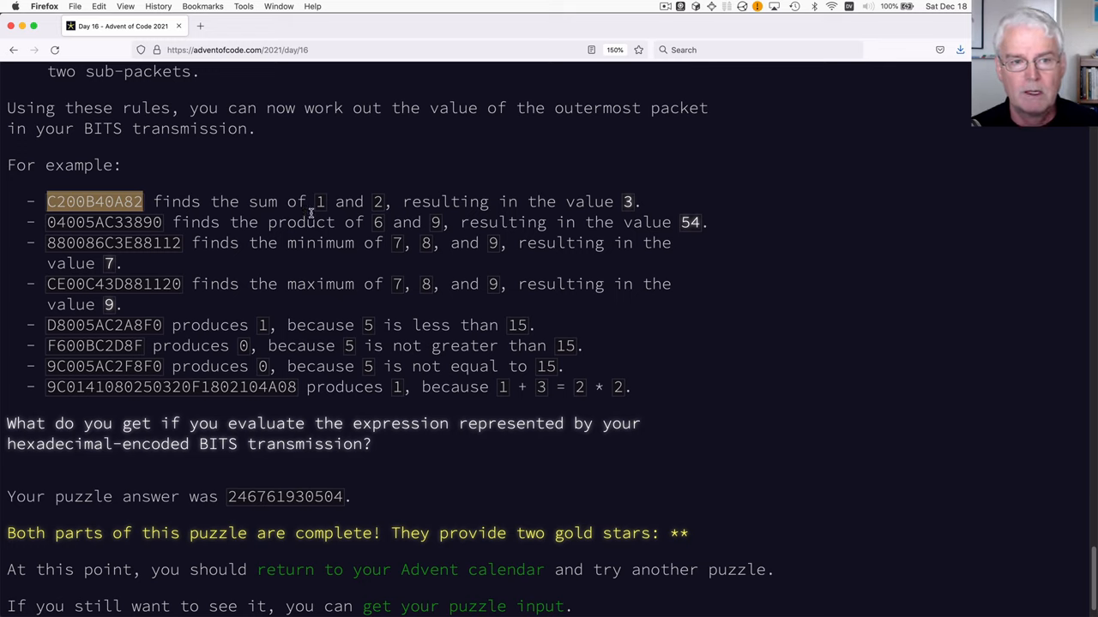
mouse_move(483, 213)
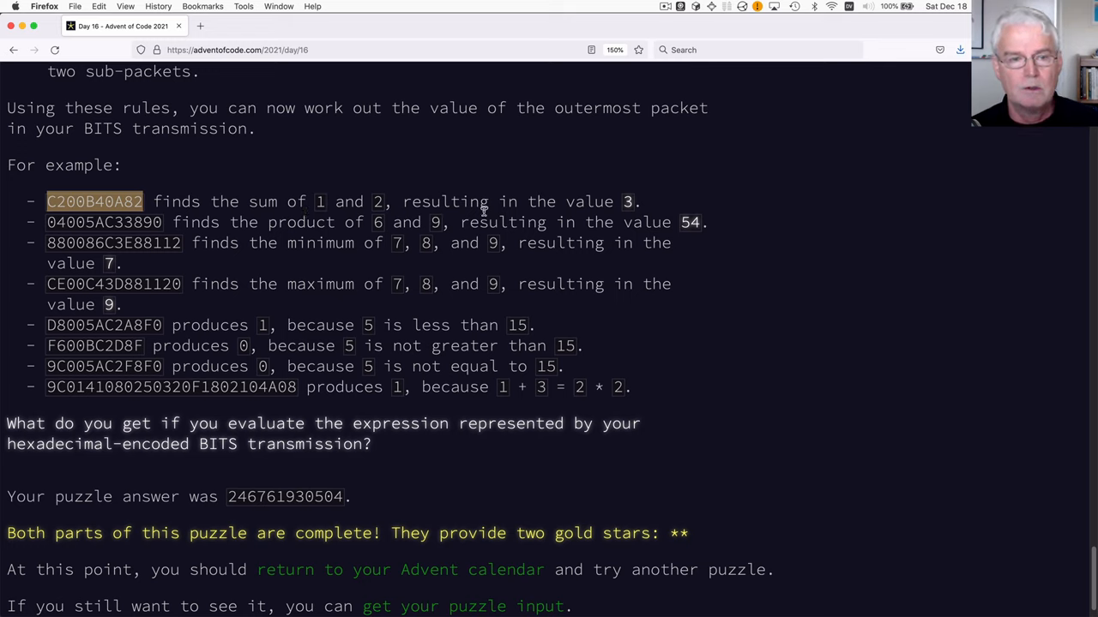
mouse_move(621, 216)
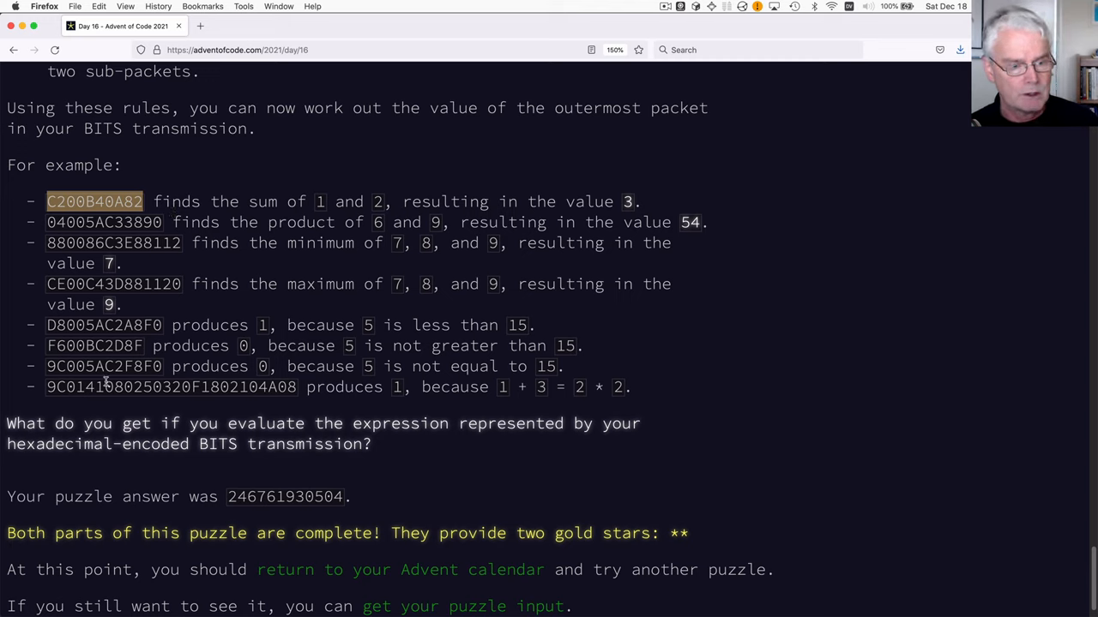
mouse_move(553, 203)
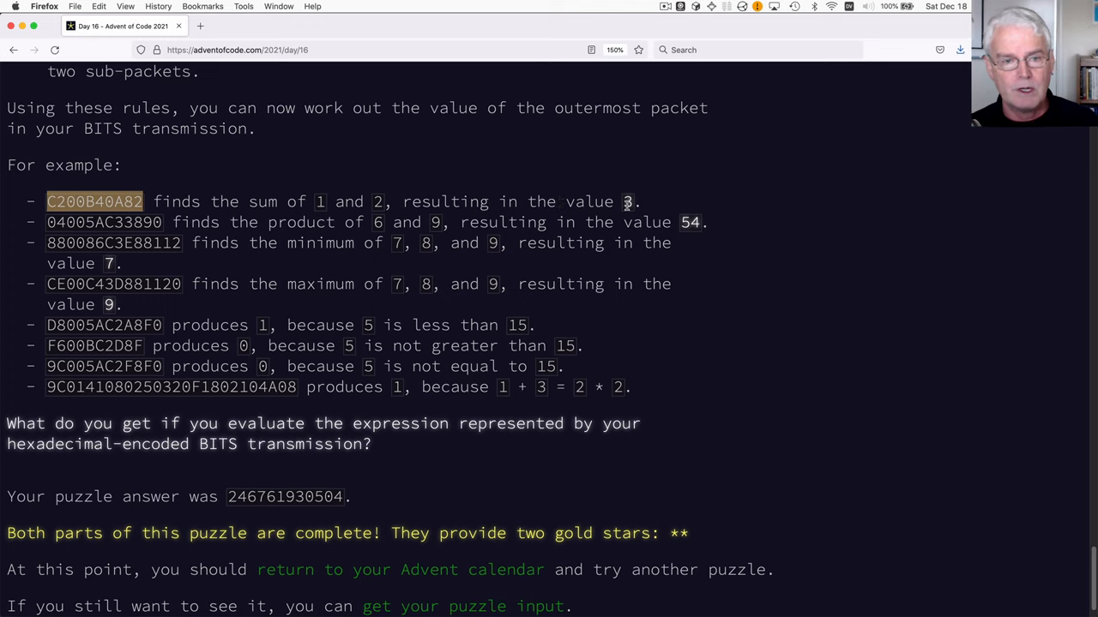
mouse_move(618, 213)
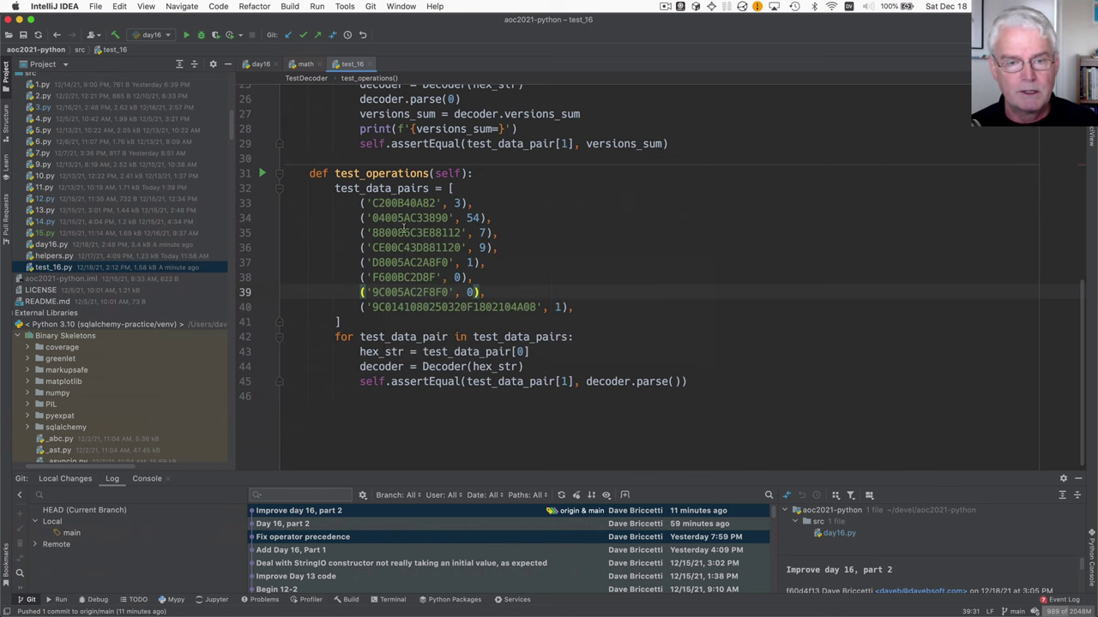
Edit the second test_data_pairs example's expected value to its Part Two result
double_click(401, 203)
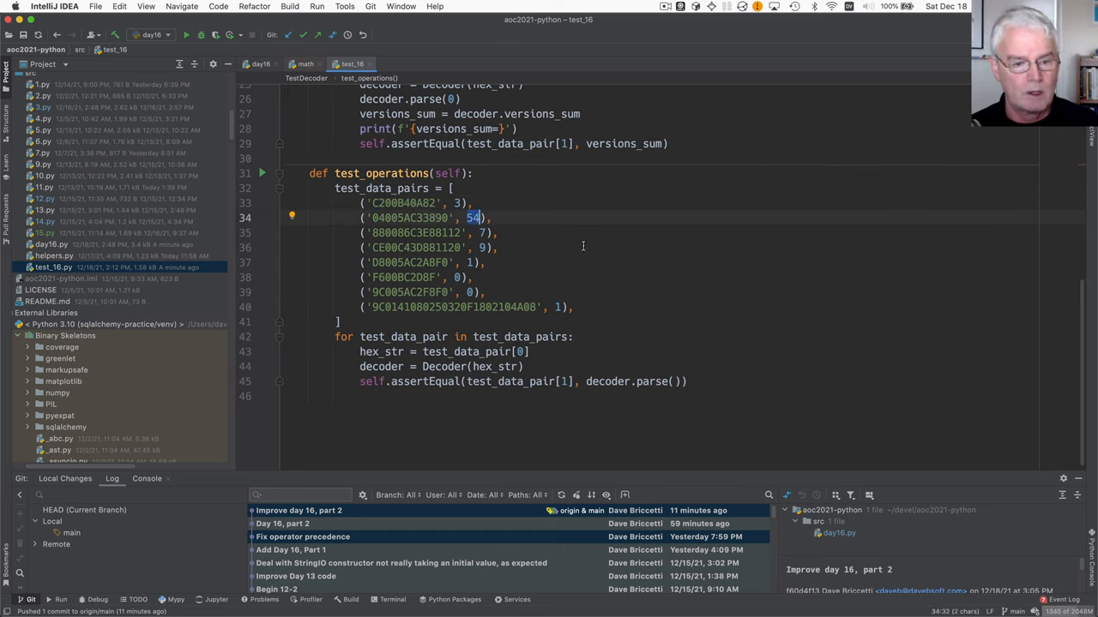
scroll(up, 3)
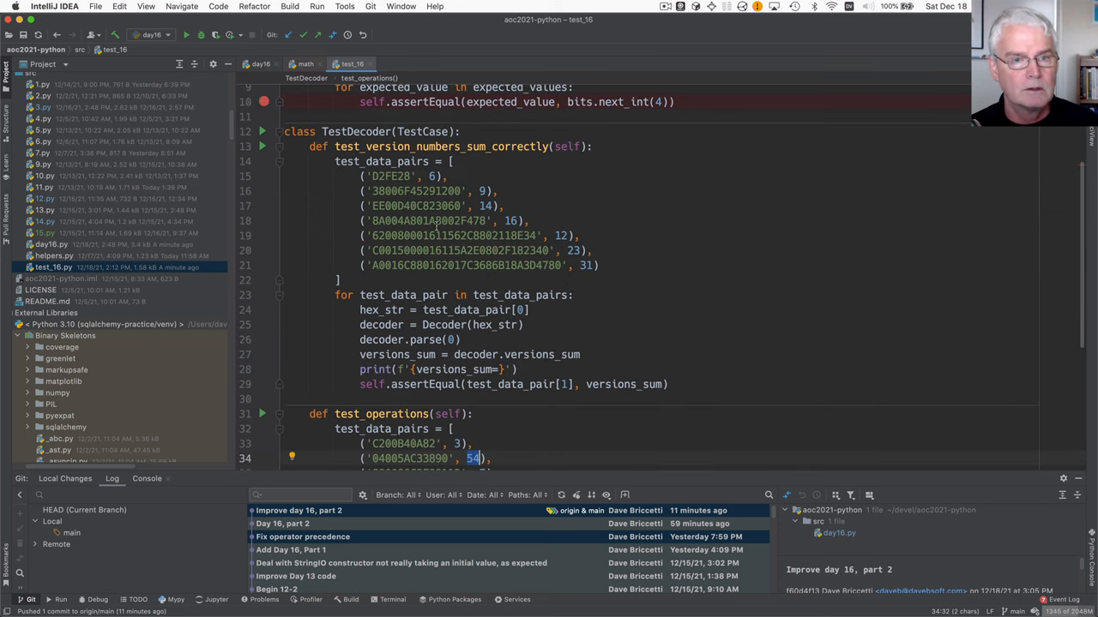
scroll(up, 3)
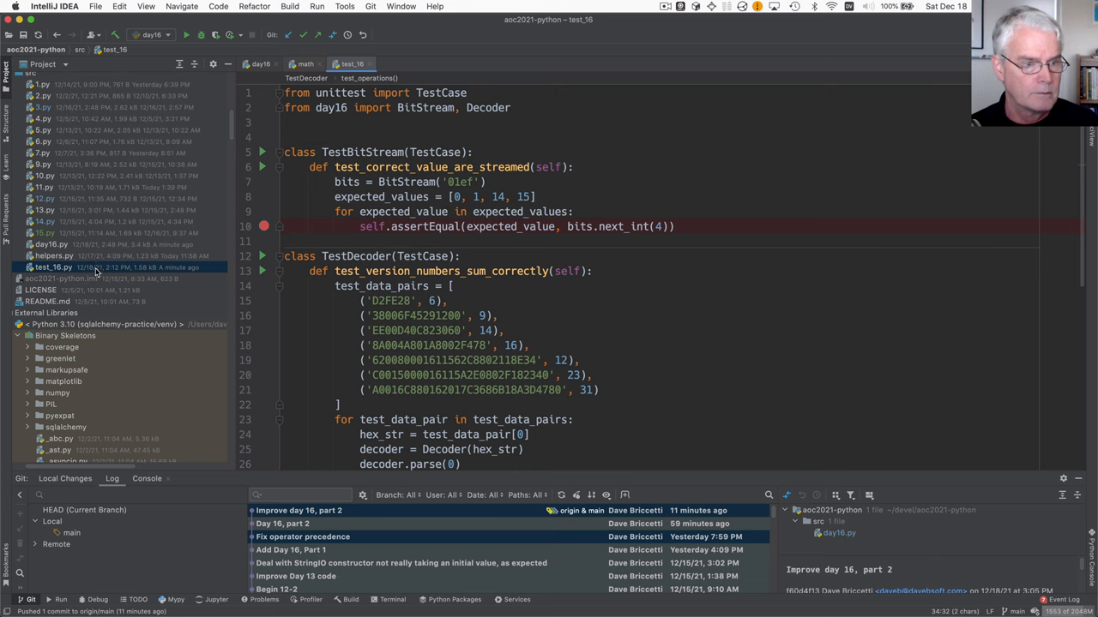
Run an action on test_16.py from its Project view context menu
right_click(53, 267)
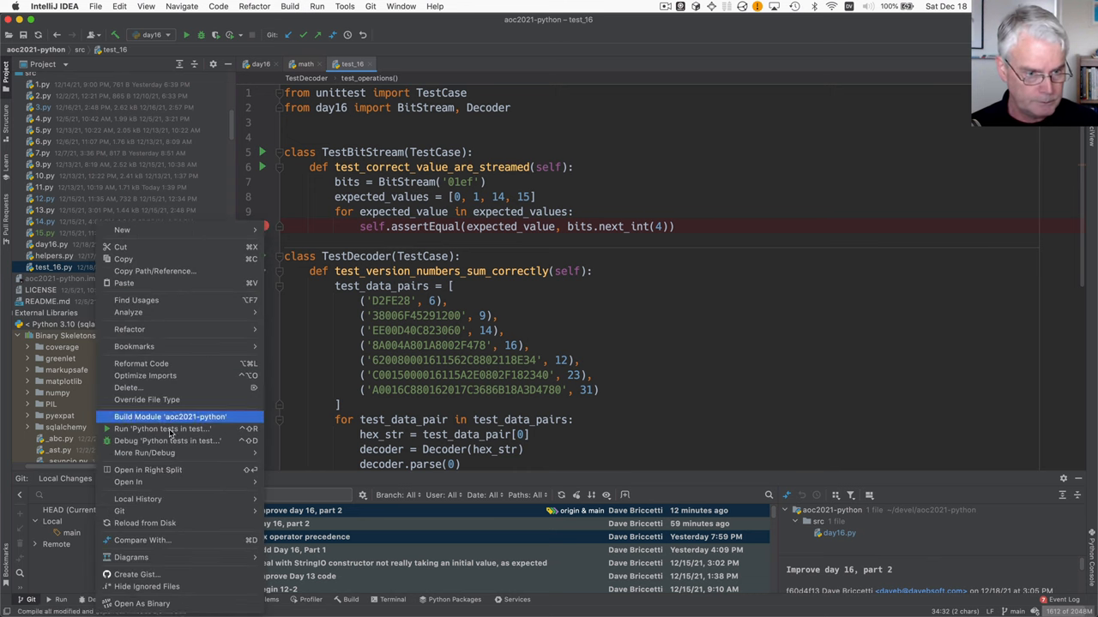
click(161, 429)
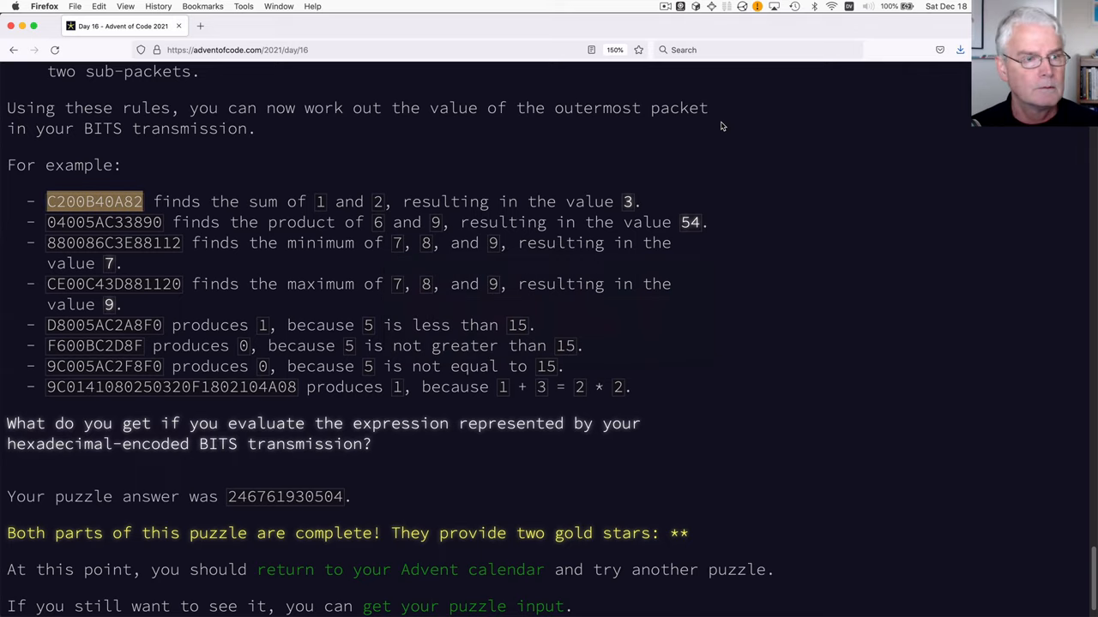
scroll(up, 3)
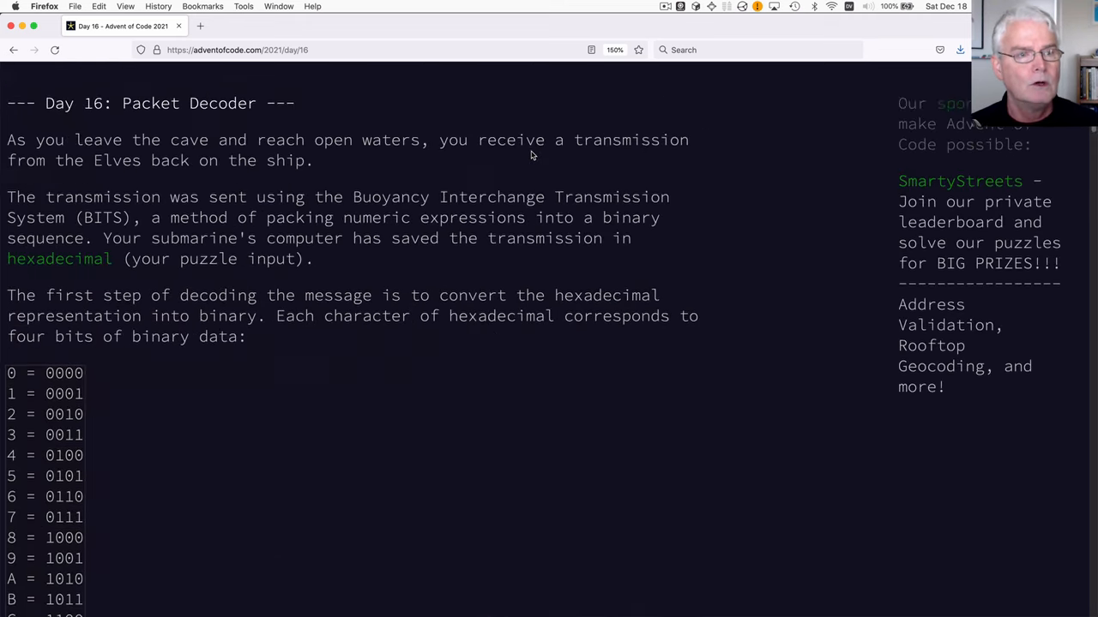